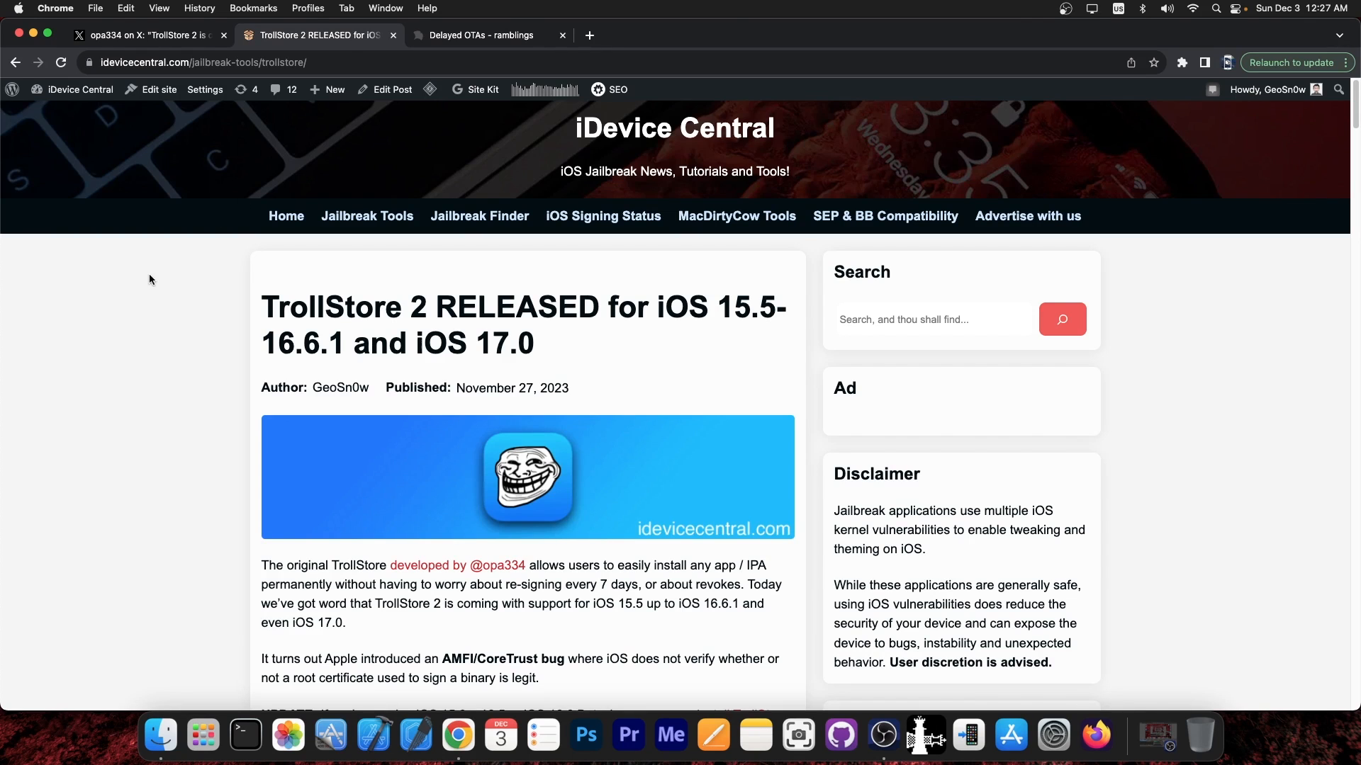
Scroll the TrollStore 2 article down to its 'If you're running iOS…' compatibility sections
scroll(down, 3)
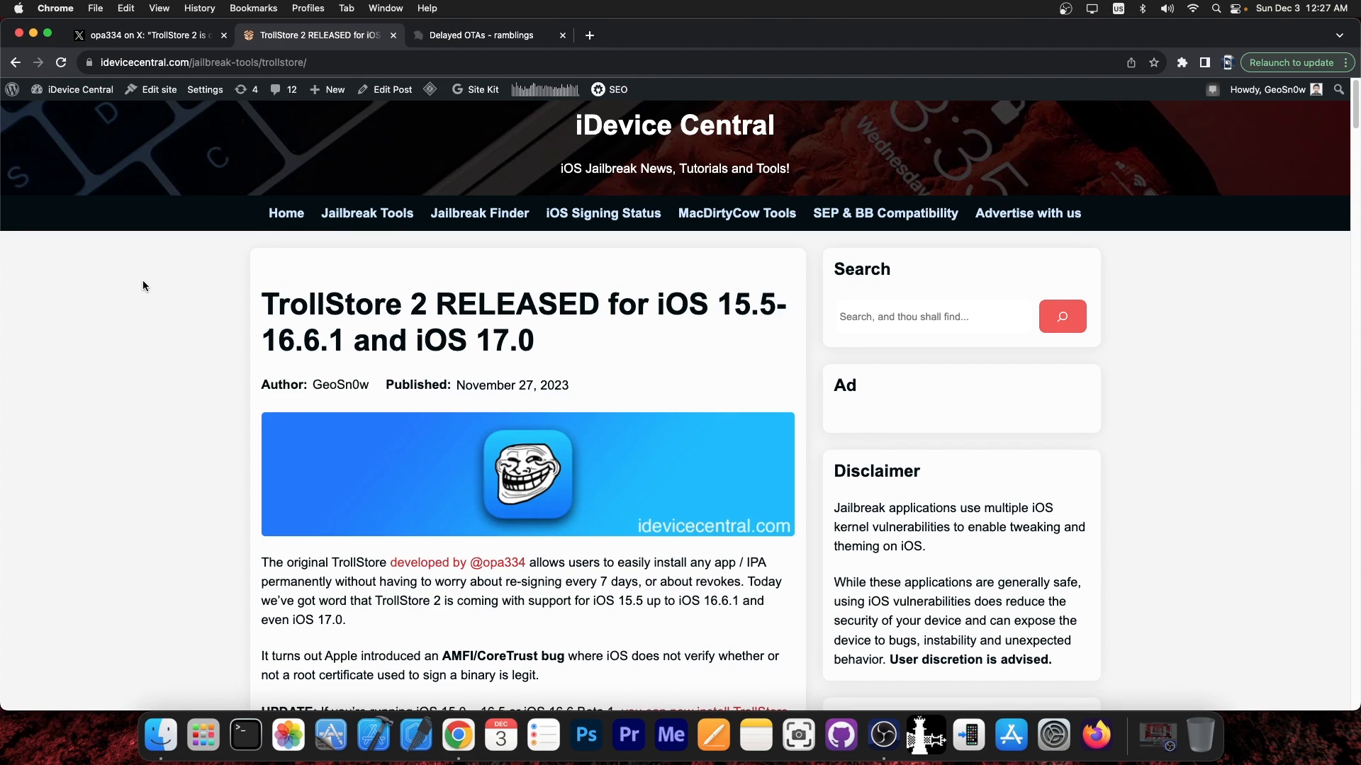
scroll(down, 3)
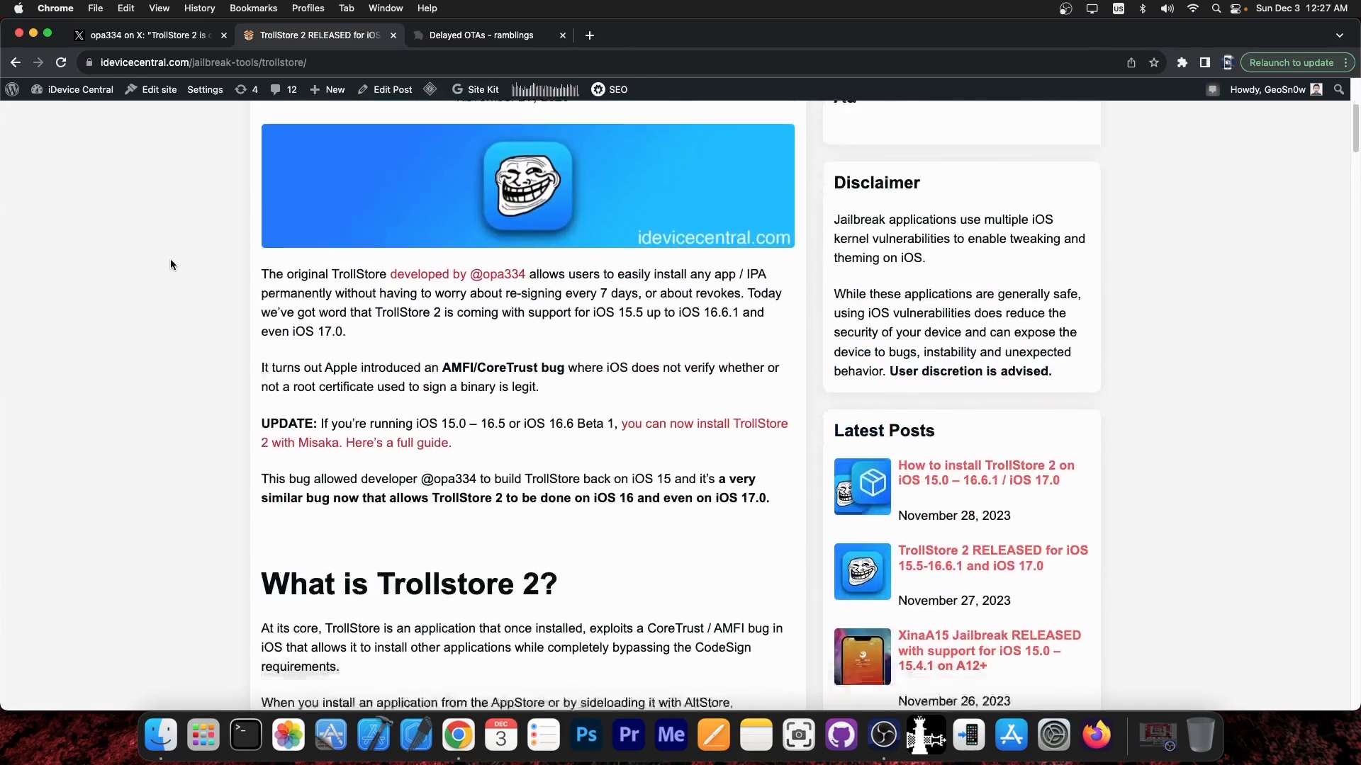
scroll(down, 3)
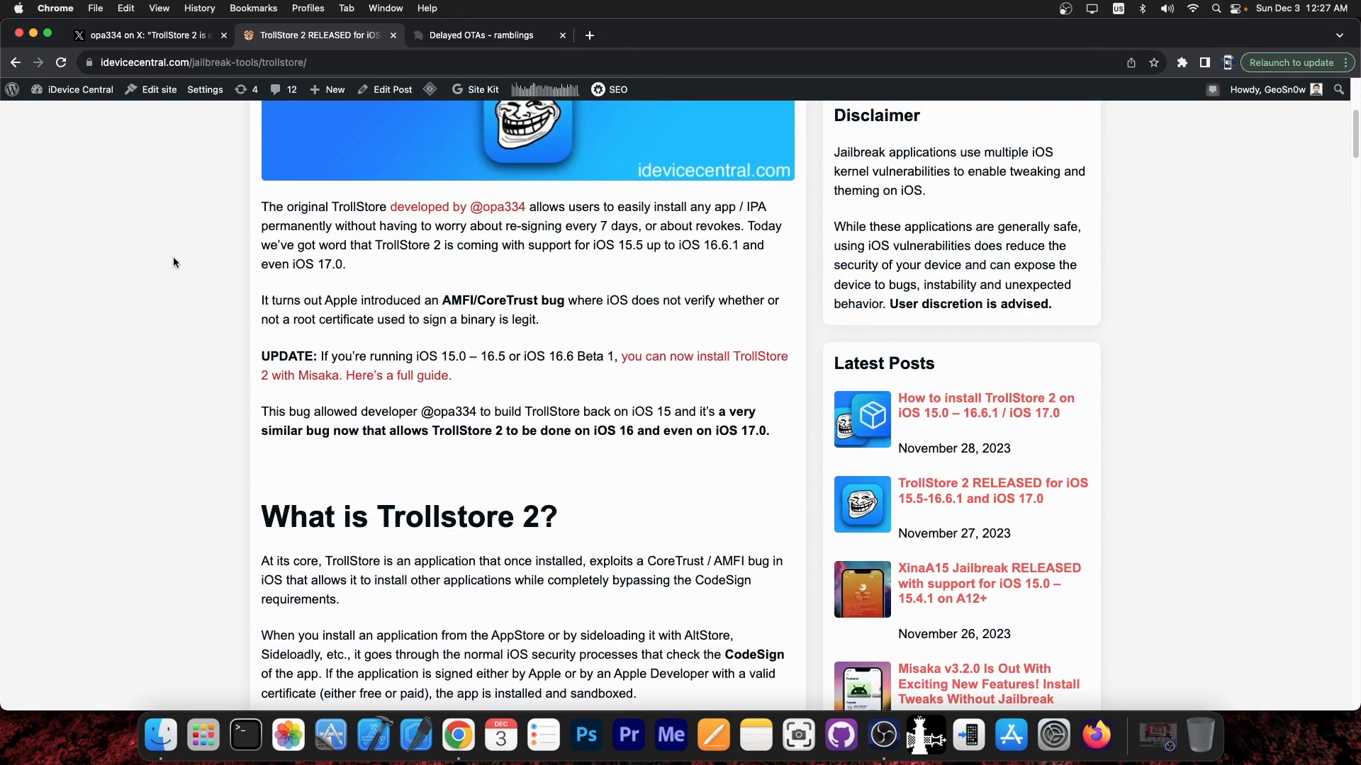
scroll(down, 3)
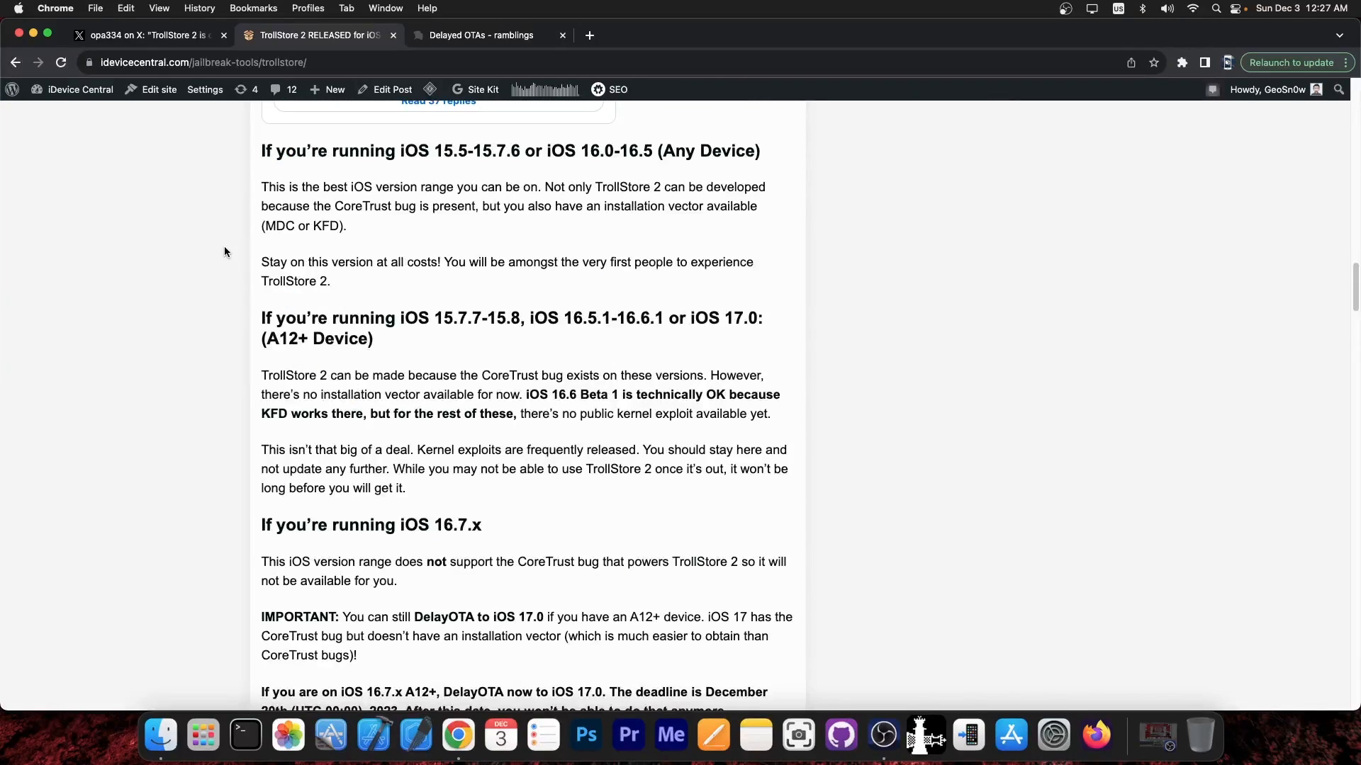
Highlight the iOS 15.5–16.5 advice, clear the highlight, and read on through later sections
drag(261, 150, 340, 281)
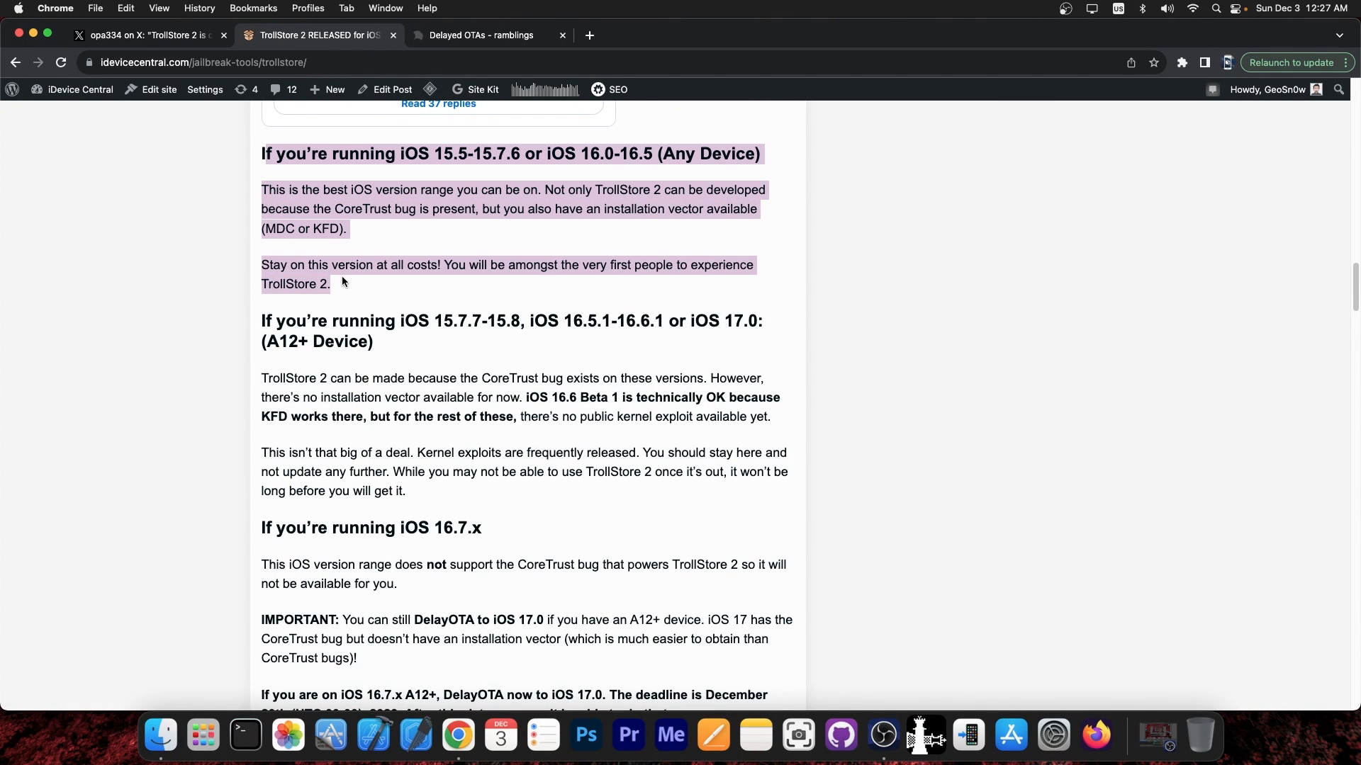
click(351, 282)
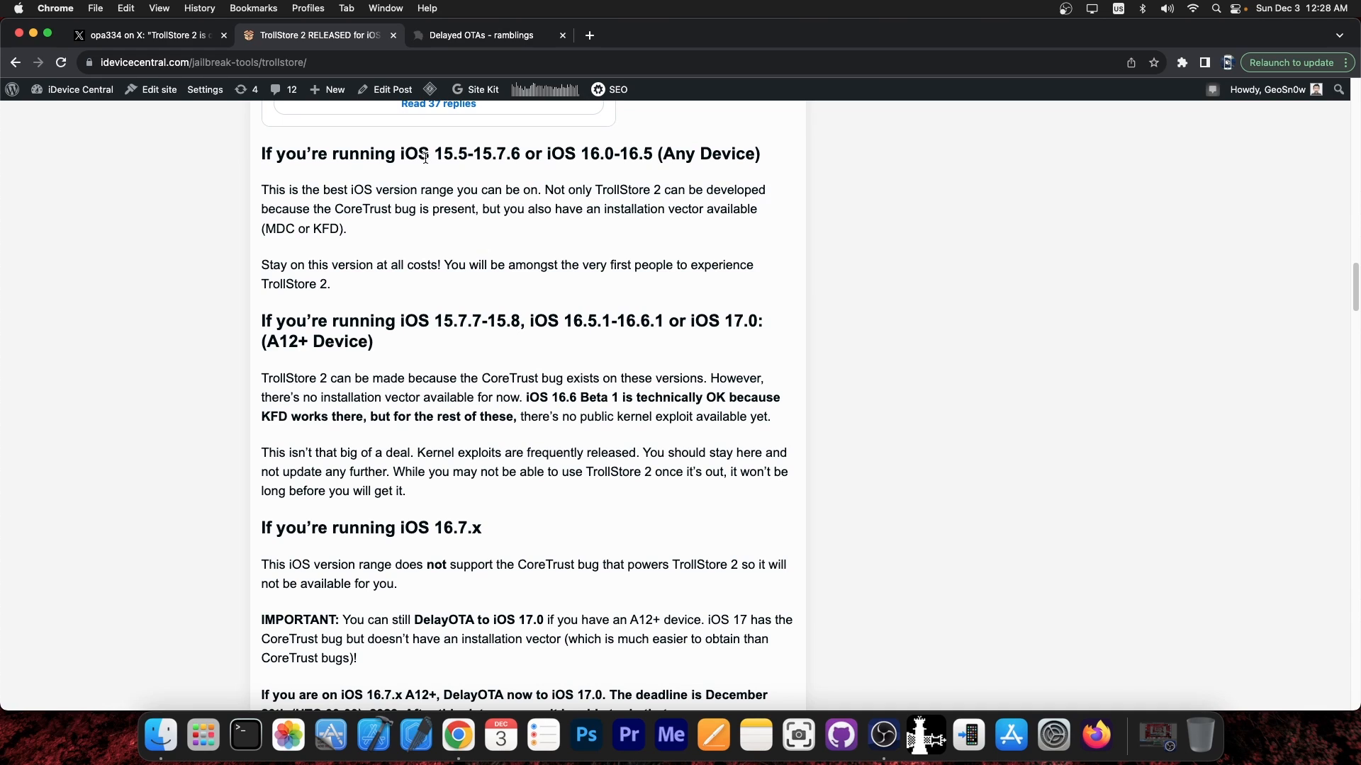
mouse_move(581, 156)
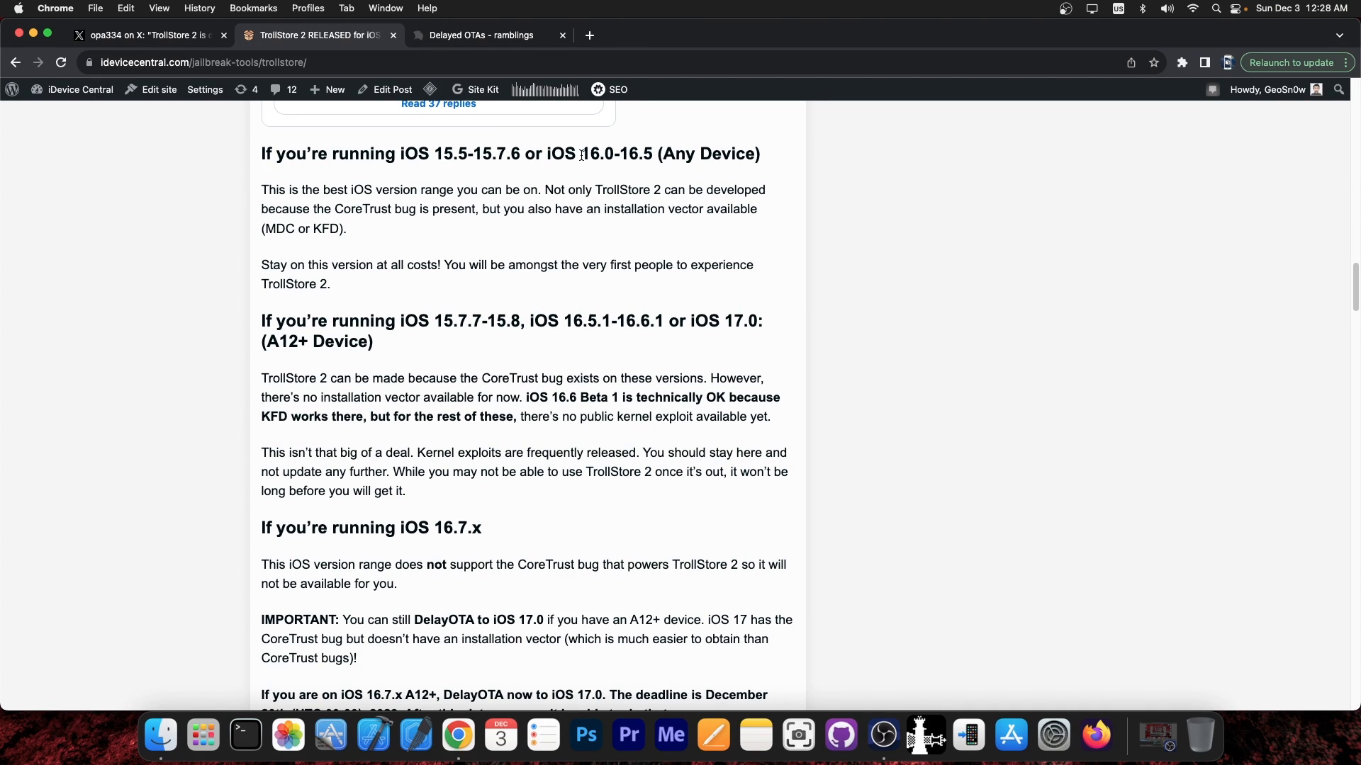
scroll(down, 3)
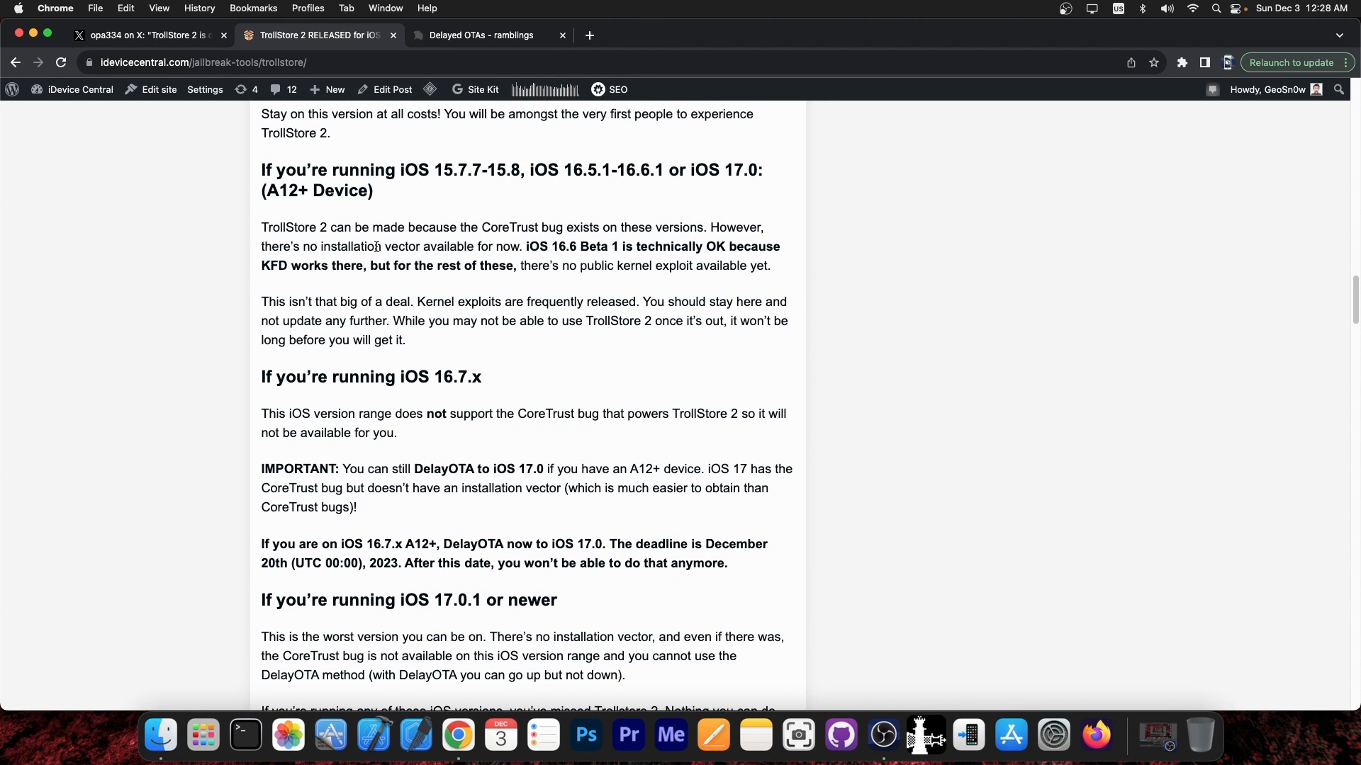
scroll(down, 3)
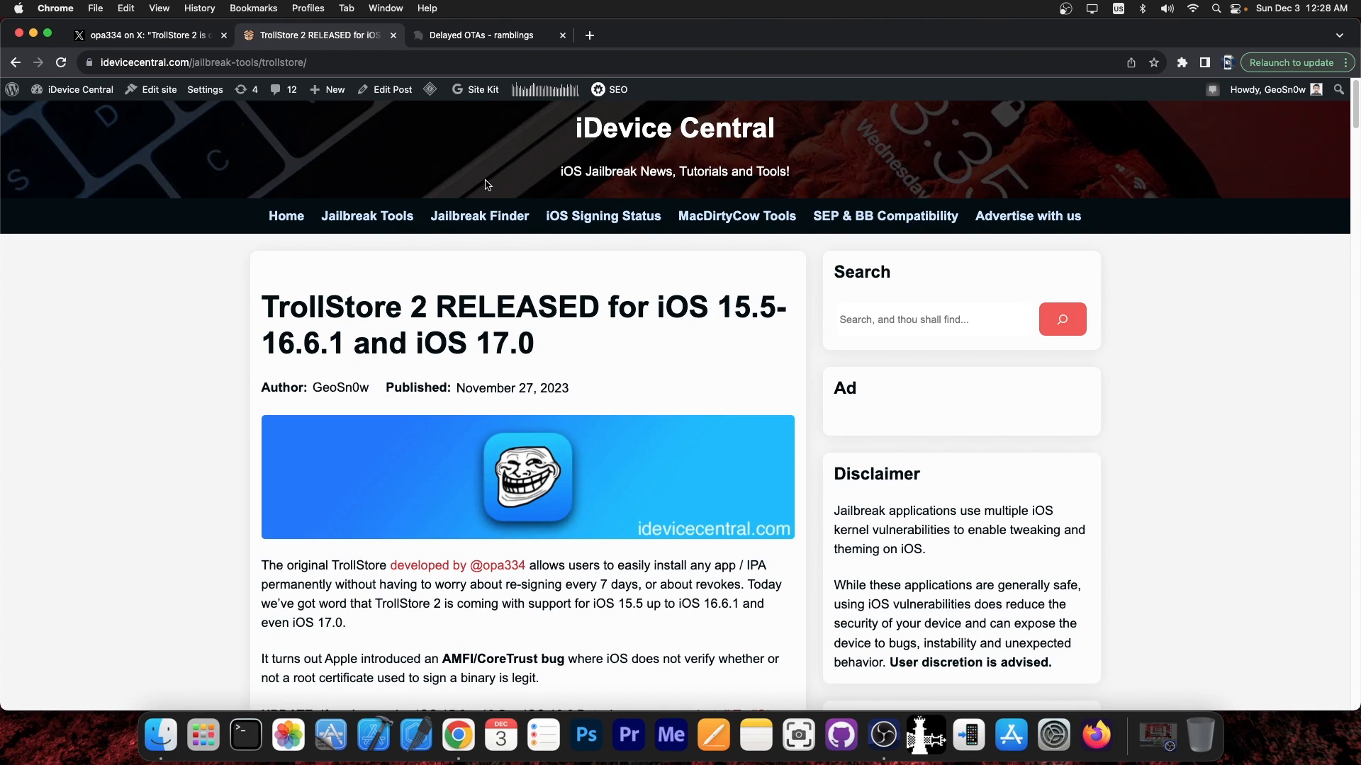
Read down to the compatibility chart, highlighting iOS 16.7.x, then switch to the Delayed OTAs tab
scroll(down, 3)
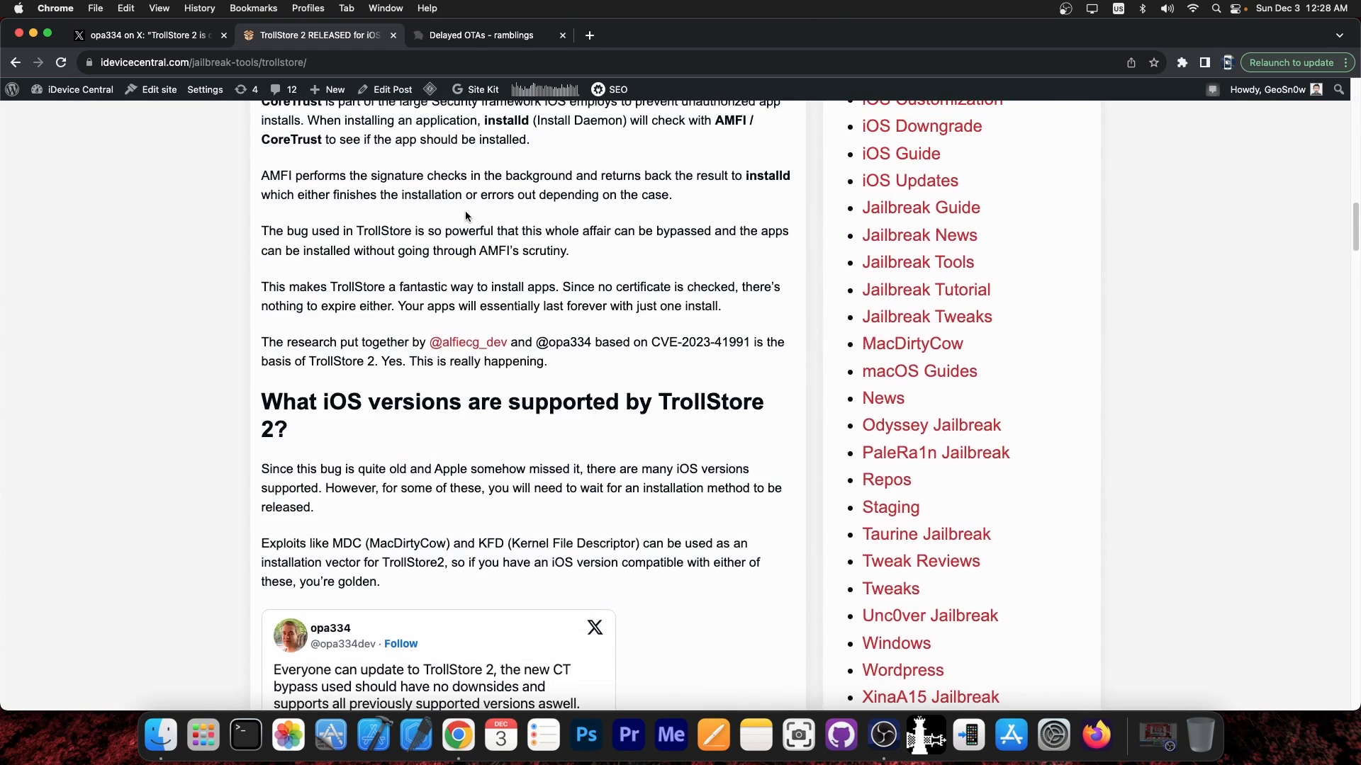
scroll(down, 3)
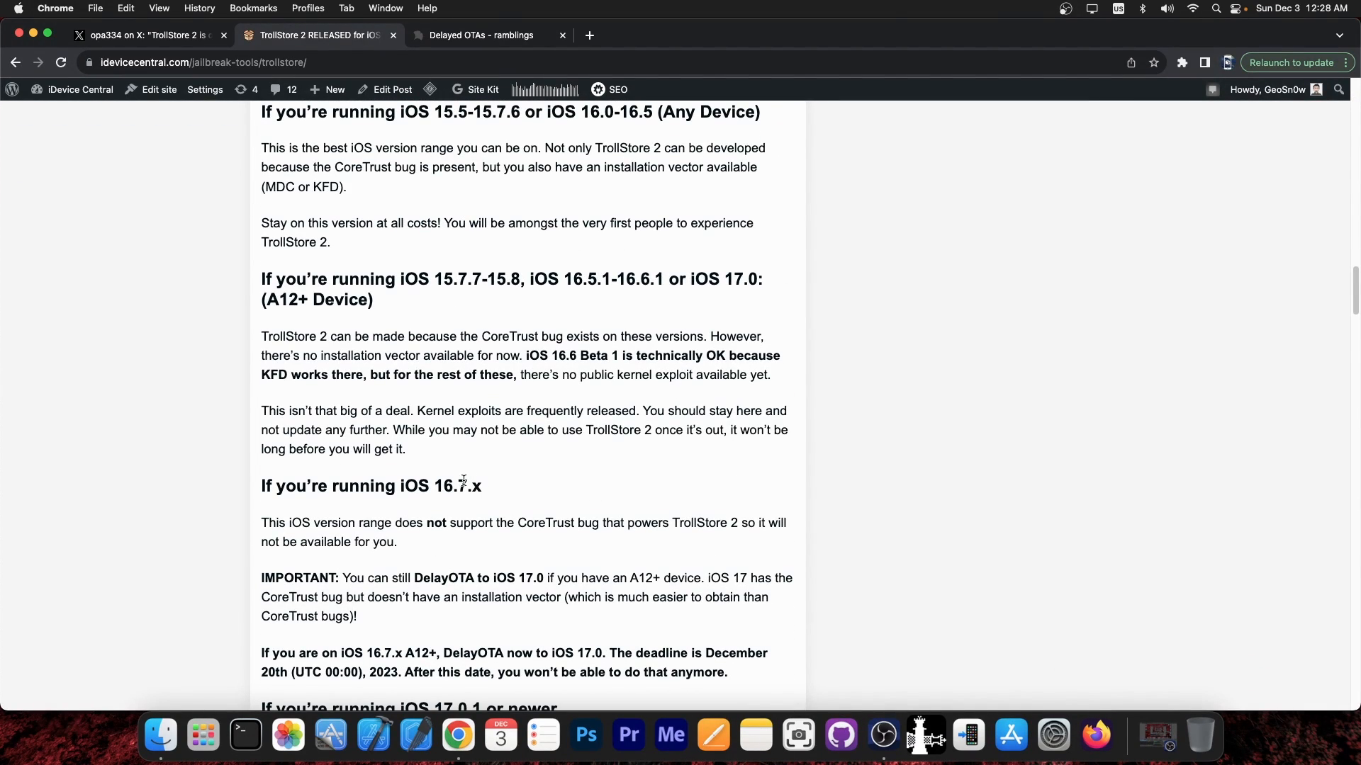
double_click(438, 486)
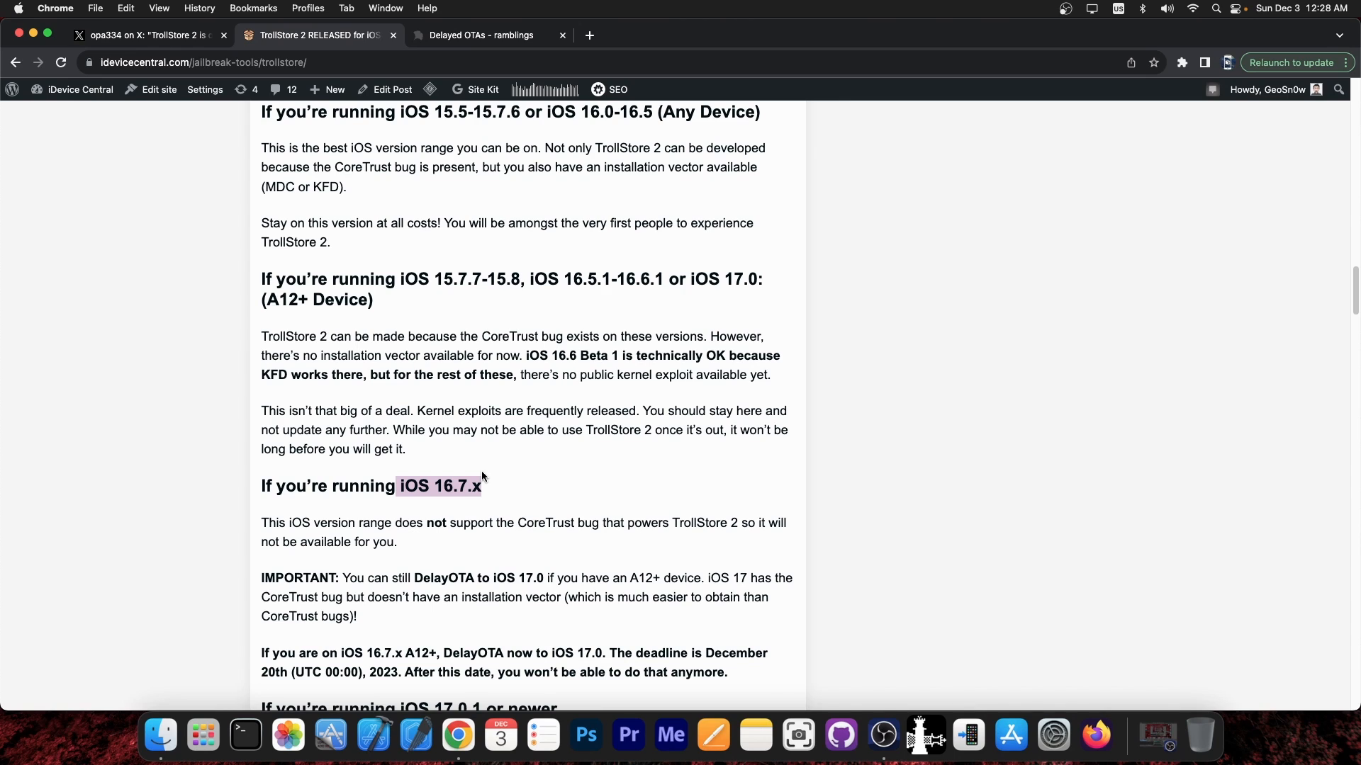
scroll(down, 3)
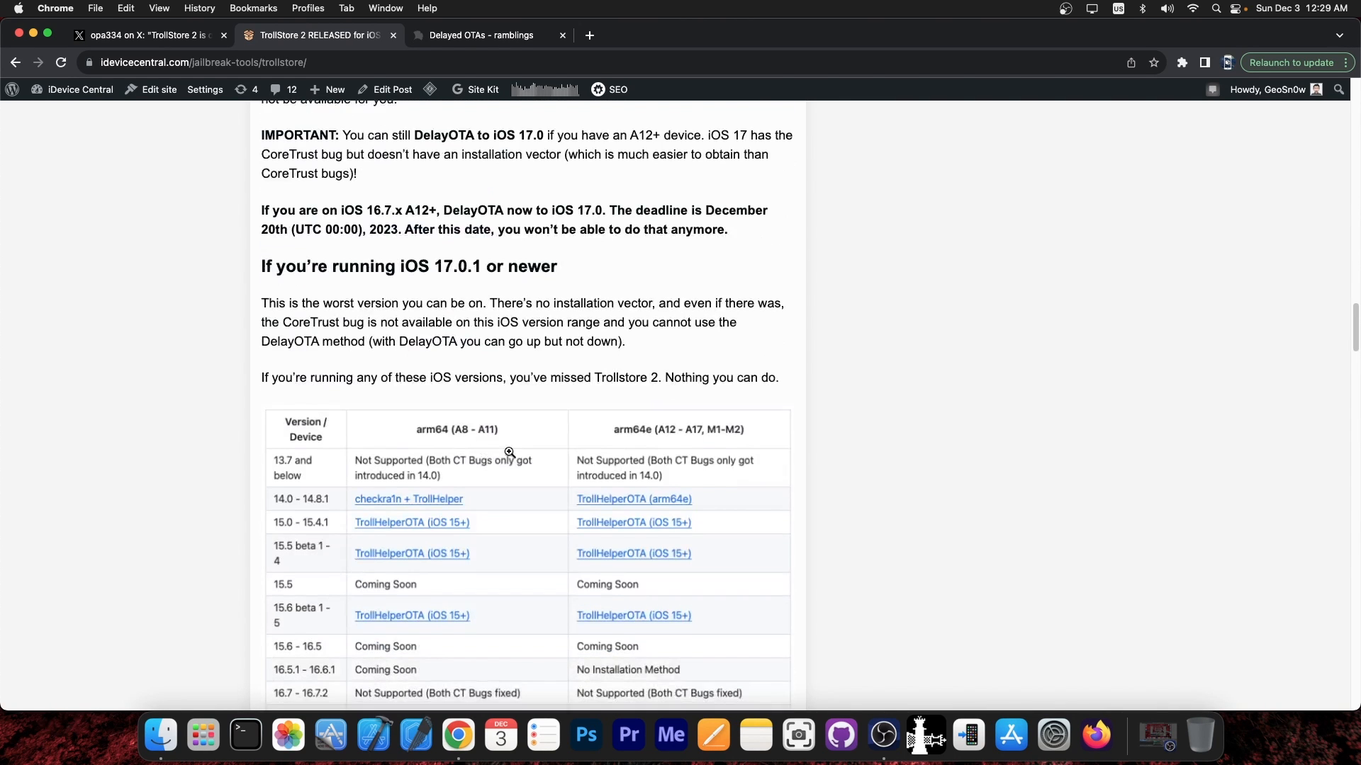
scroll(down, 3)
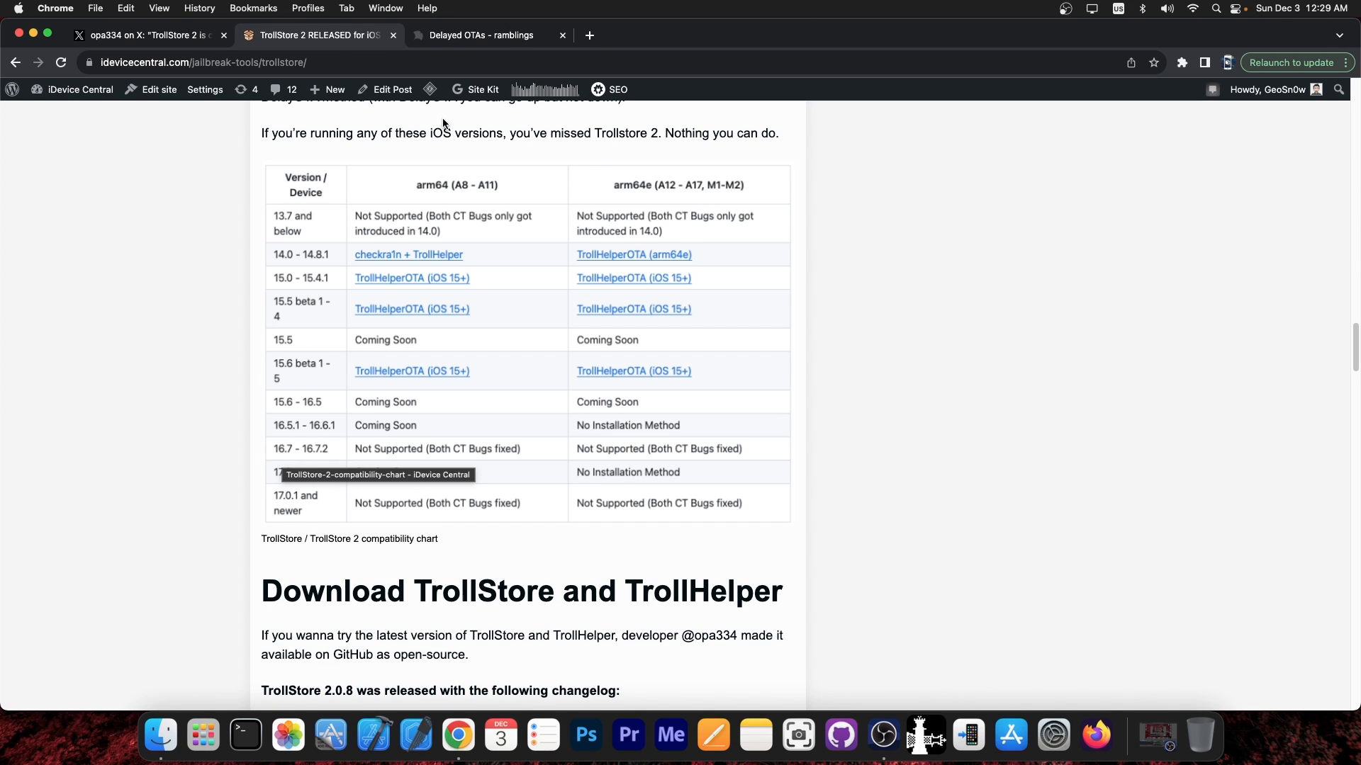
click(479, 34)
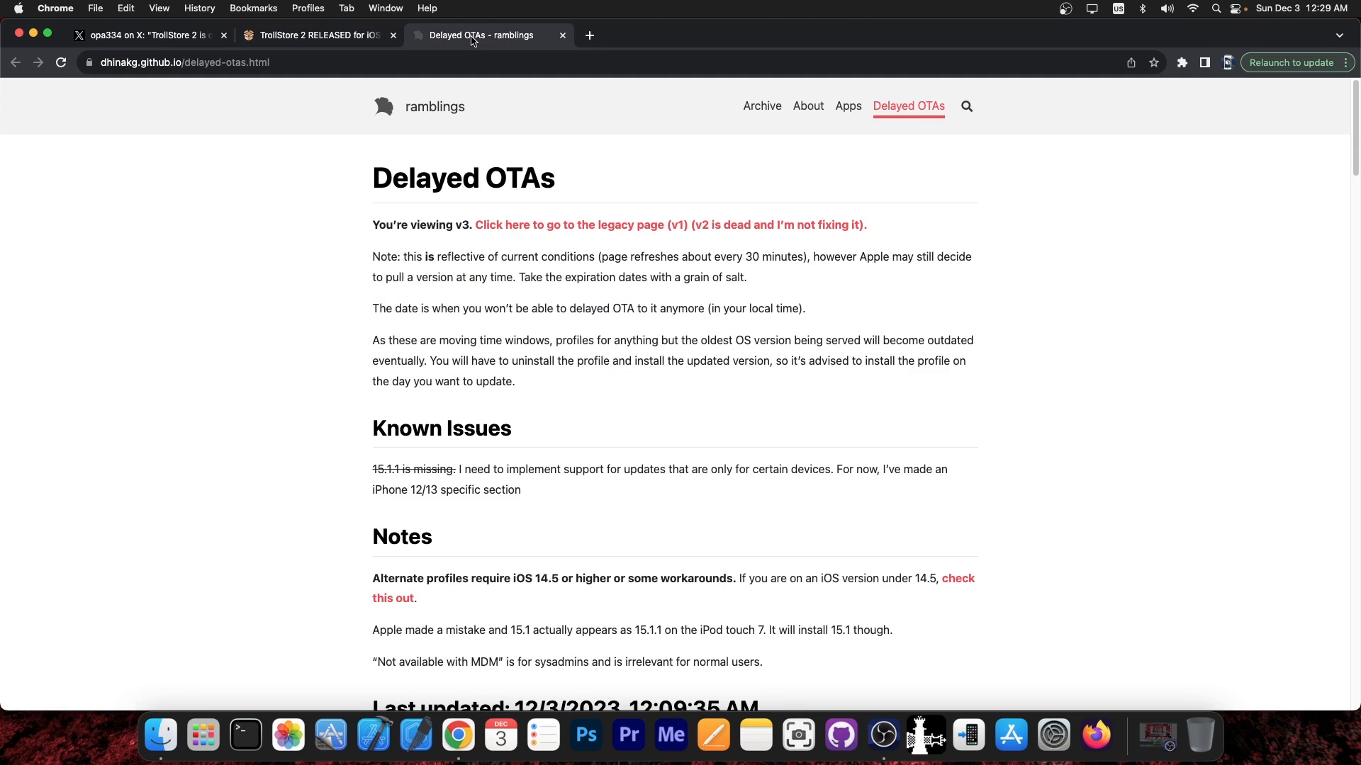
mouse_move(196, 285)
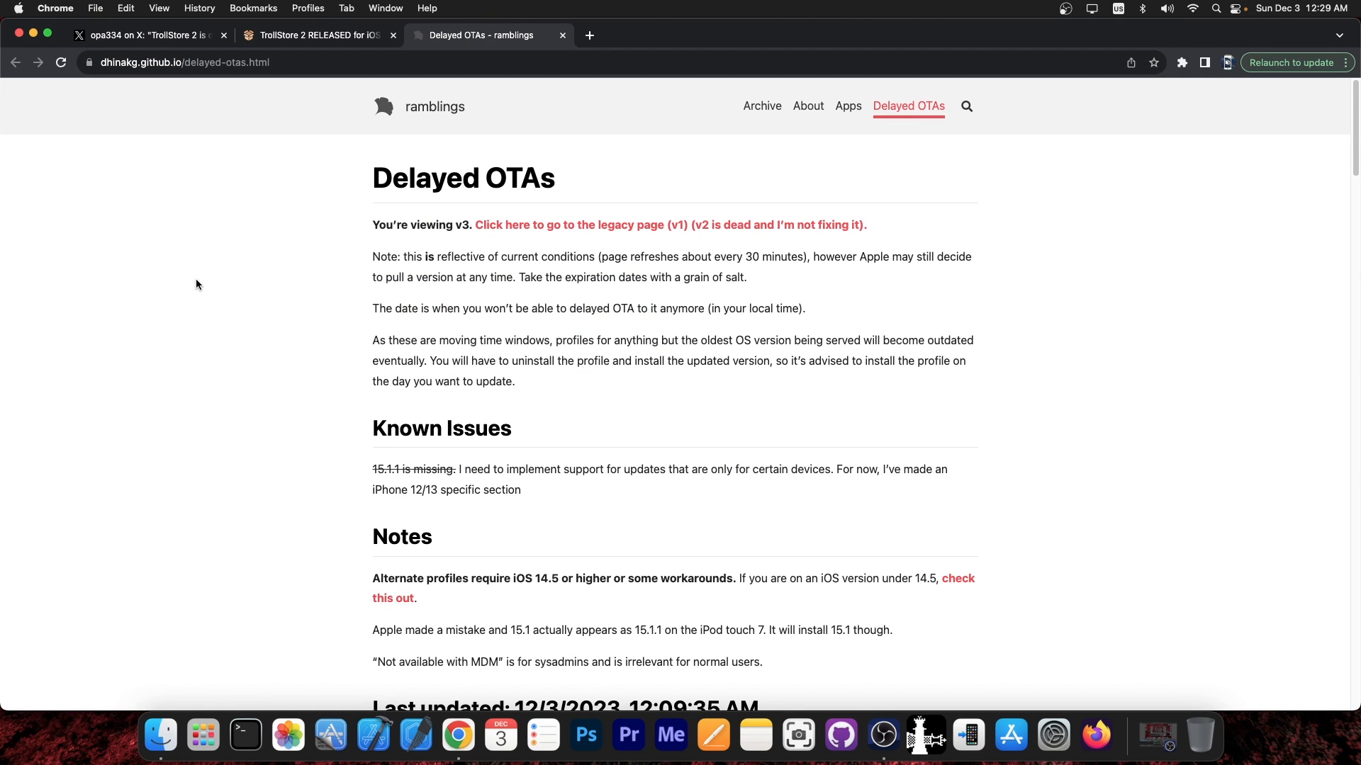
Highlight the iOS 17 devices heading and the iOS 17 (21A329) entry in the Delayed OTAs table
scroll(down, 3)
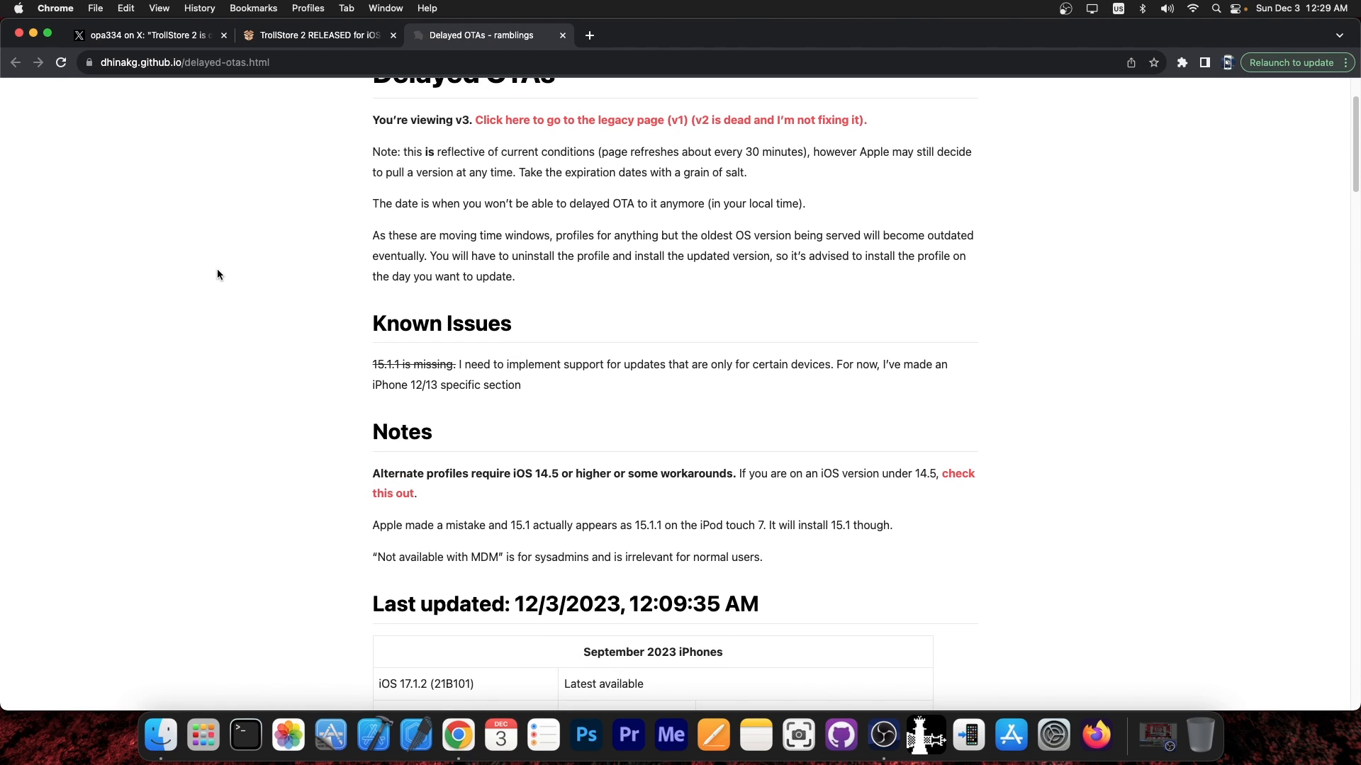
scroll(down, 3)
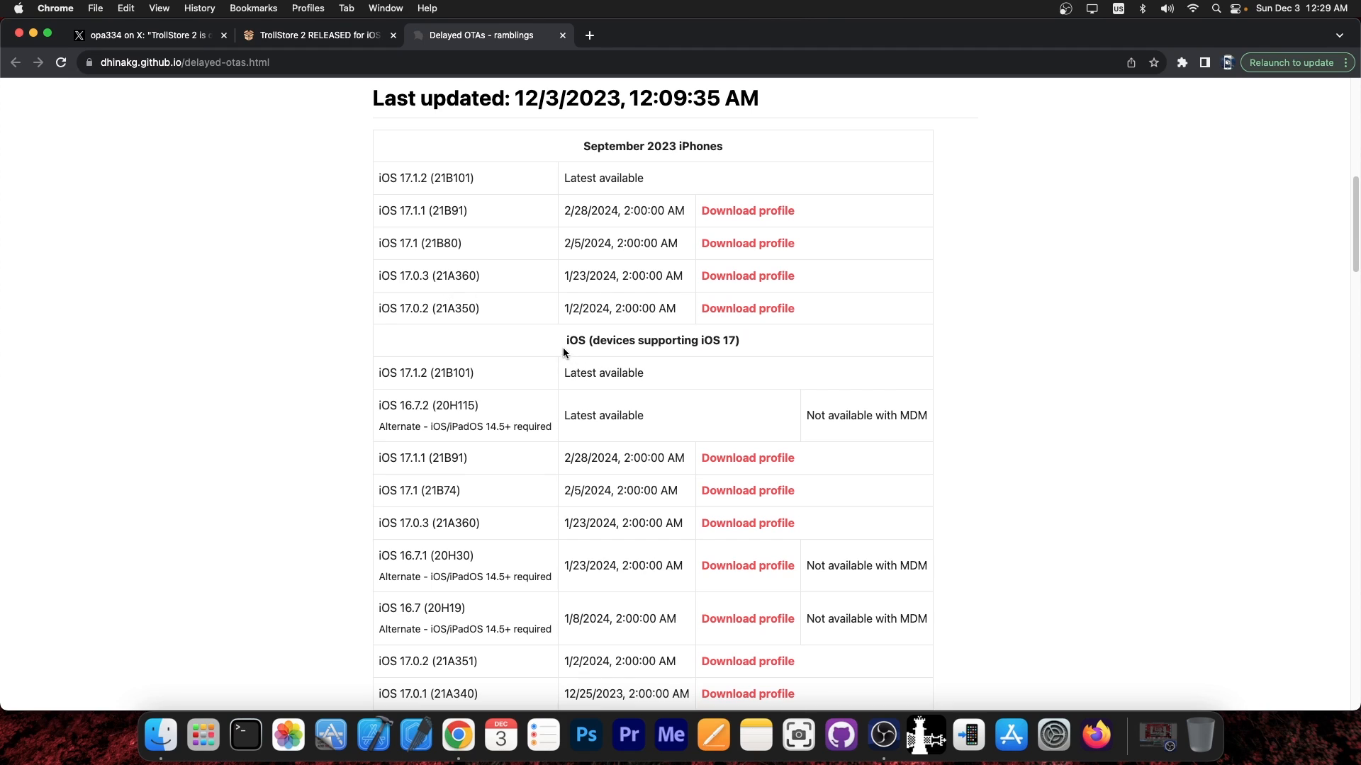
double_click(652, 339)
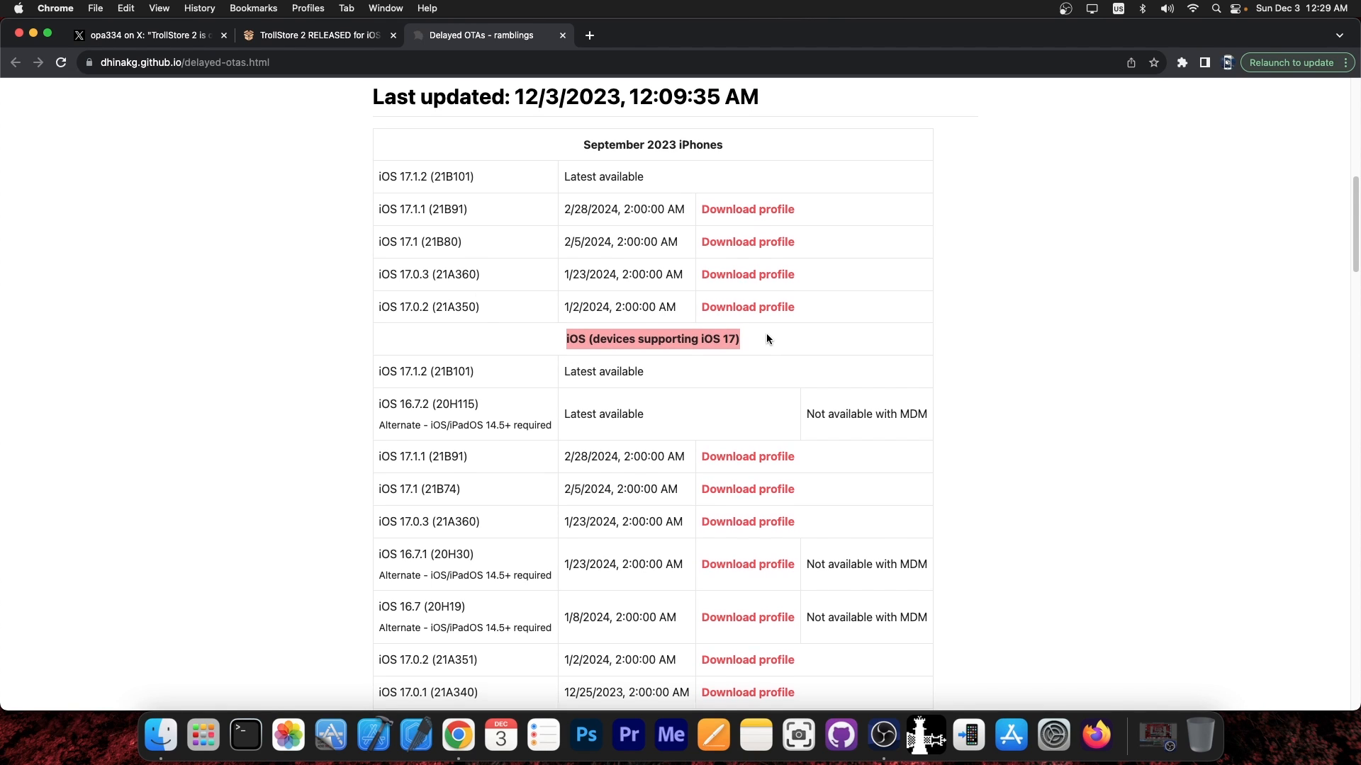
scroll(down, 3)
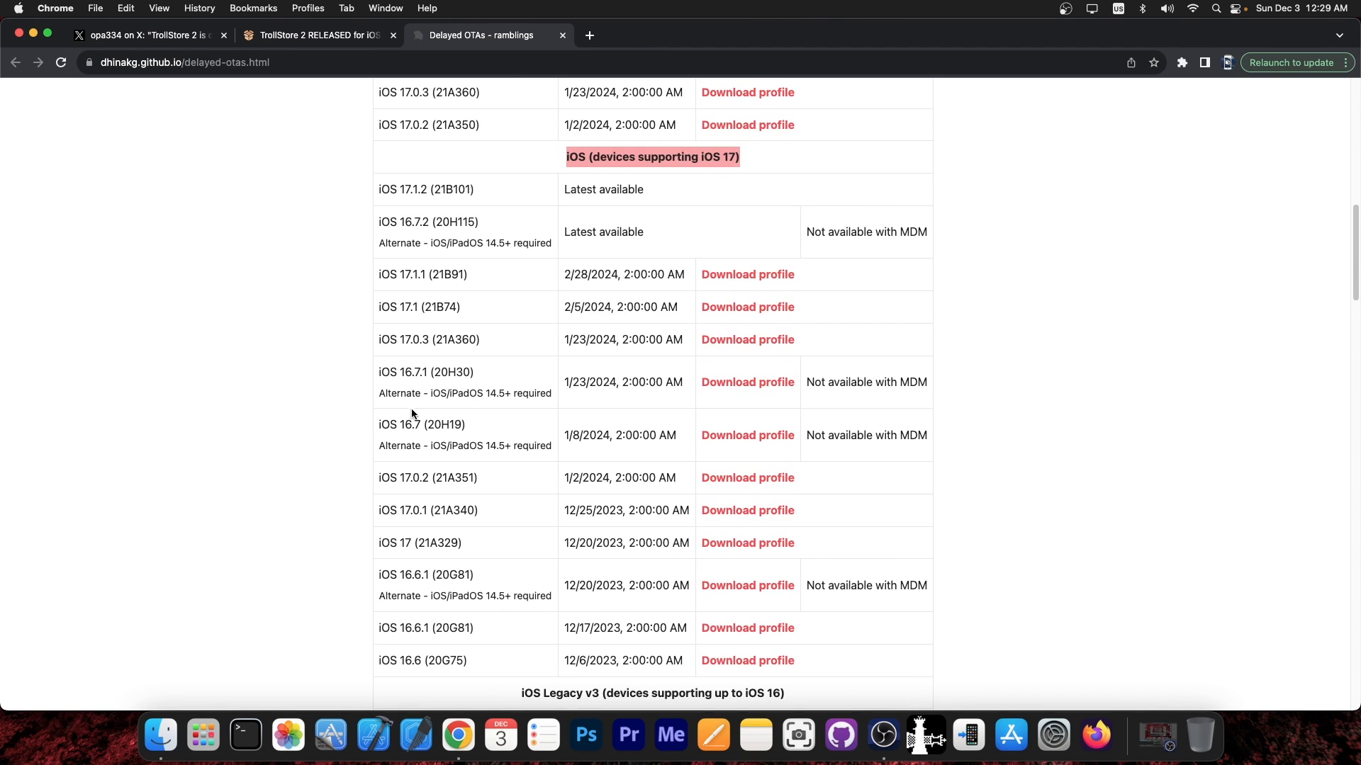
double_click(419, 542)
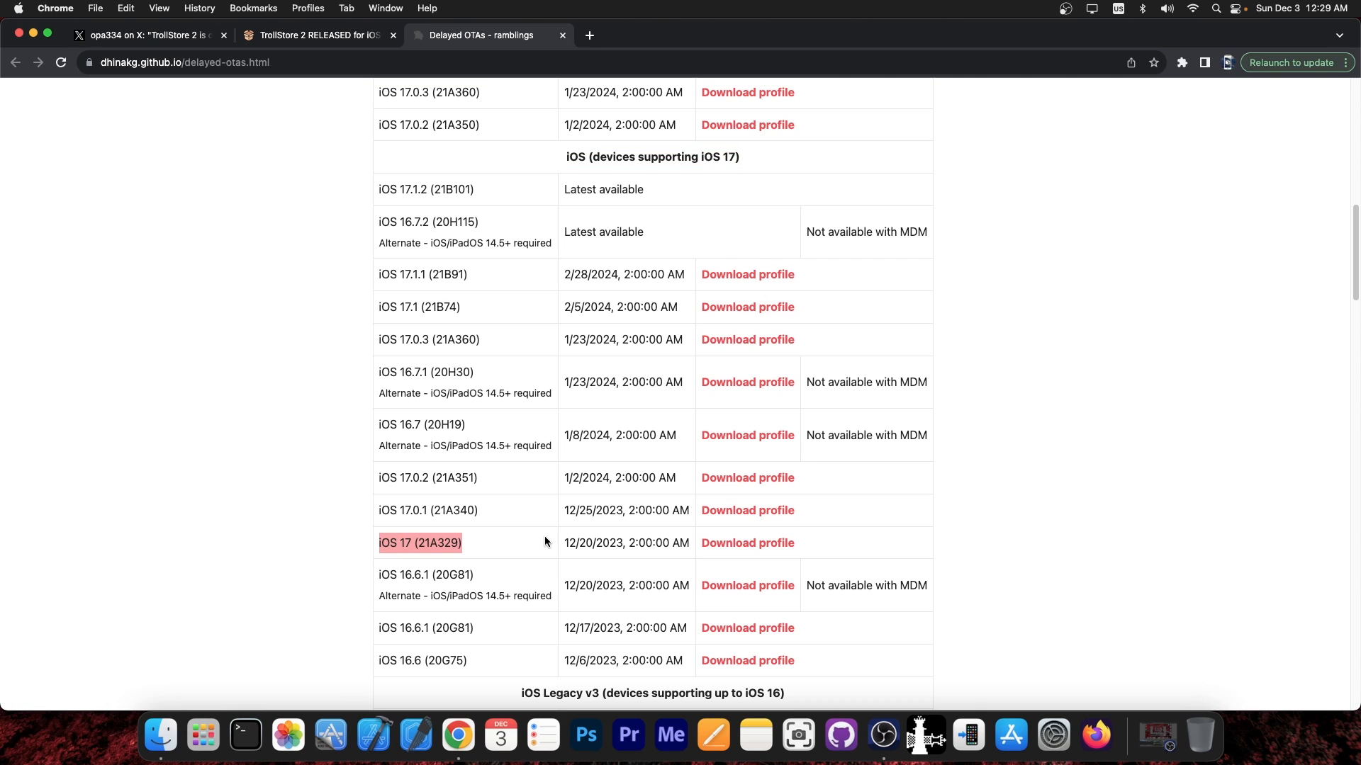
scroll(down, 3)
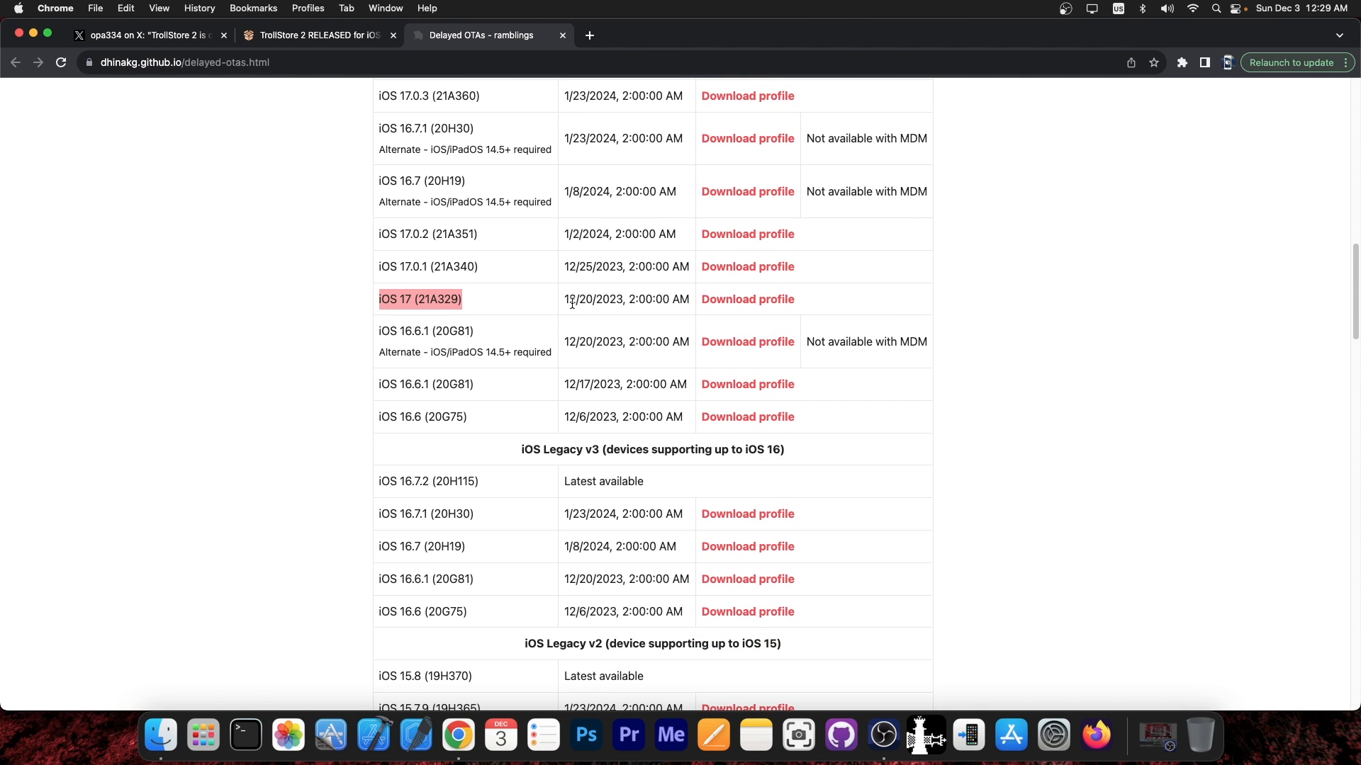
mouse_move(579, 312)
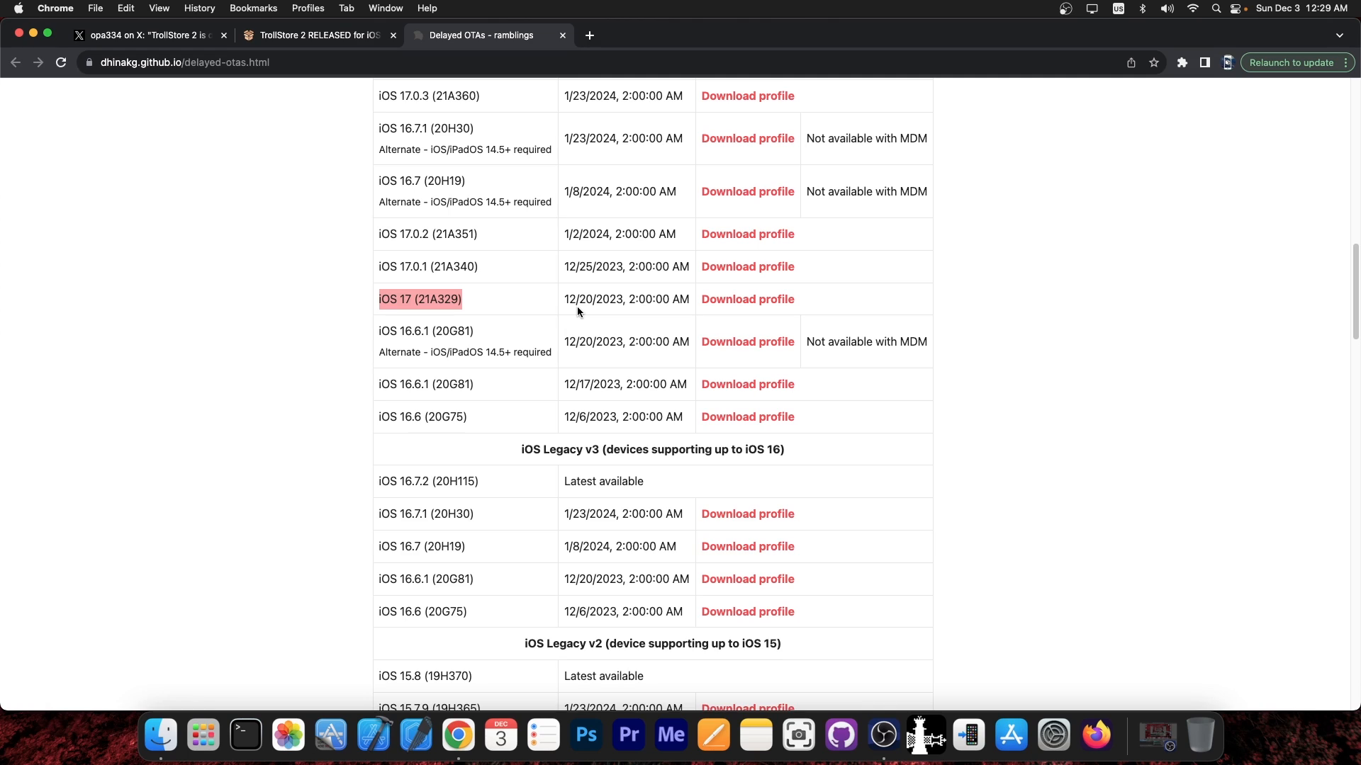
mouse_move(567, 306)
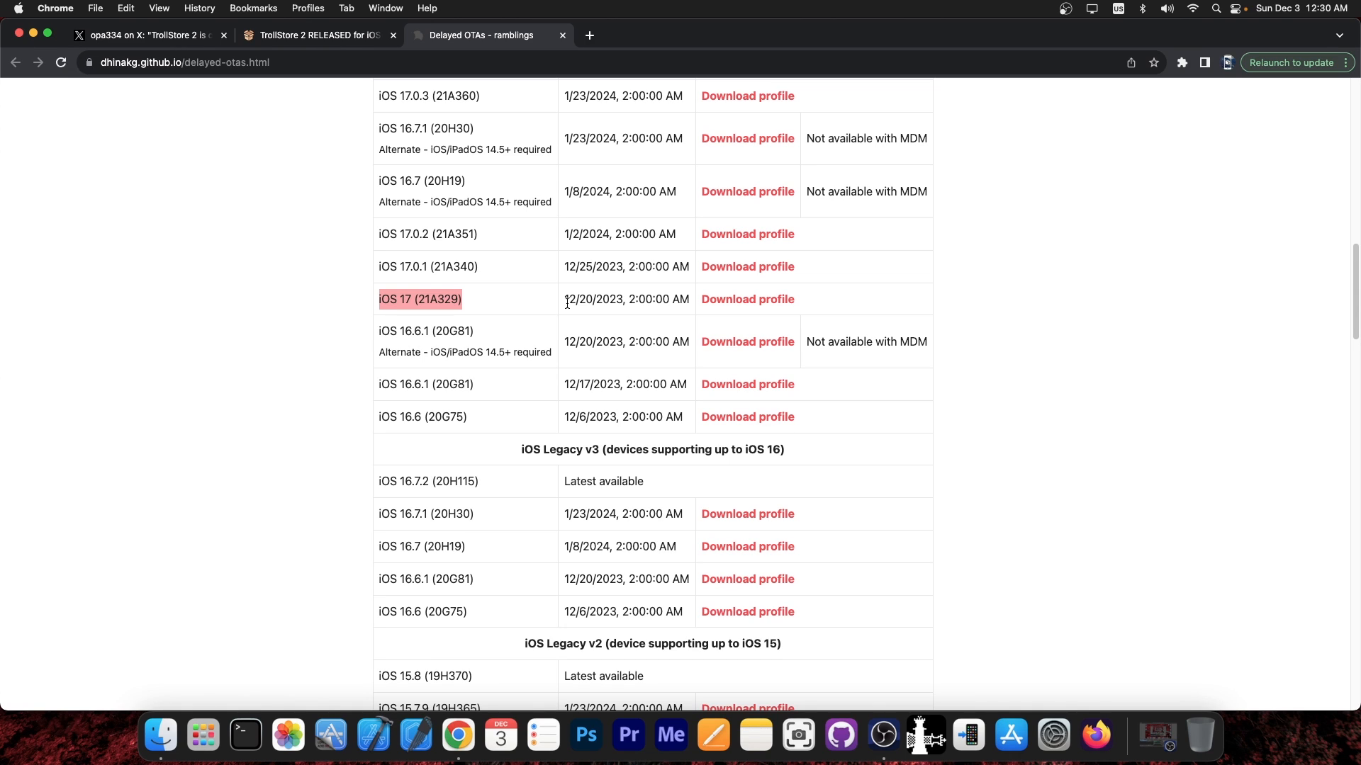
mouse_move(747, 299)
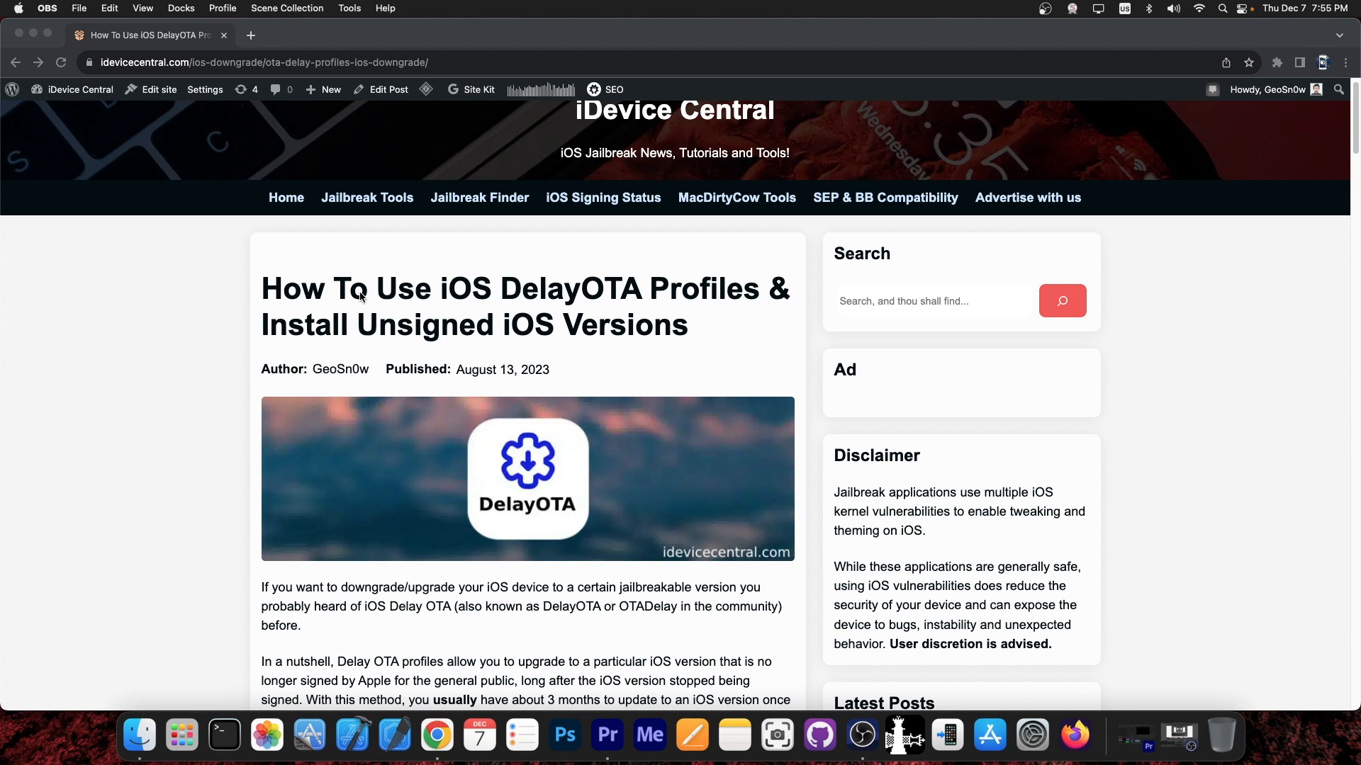
Scroll the DelayOTA guide past requirements and steps to the profiles and expiration dates table
scroll(down, 3)
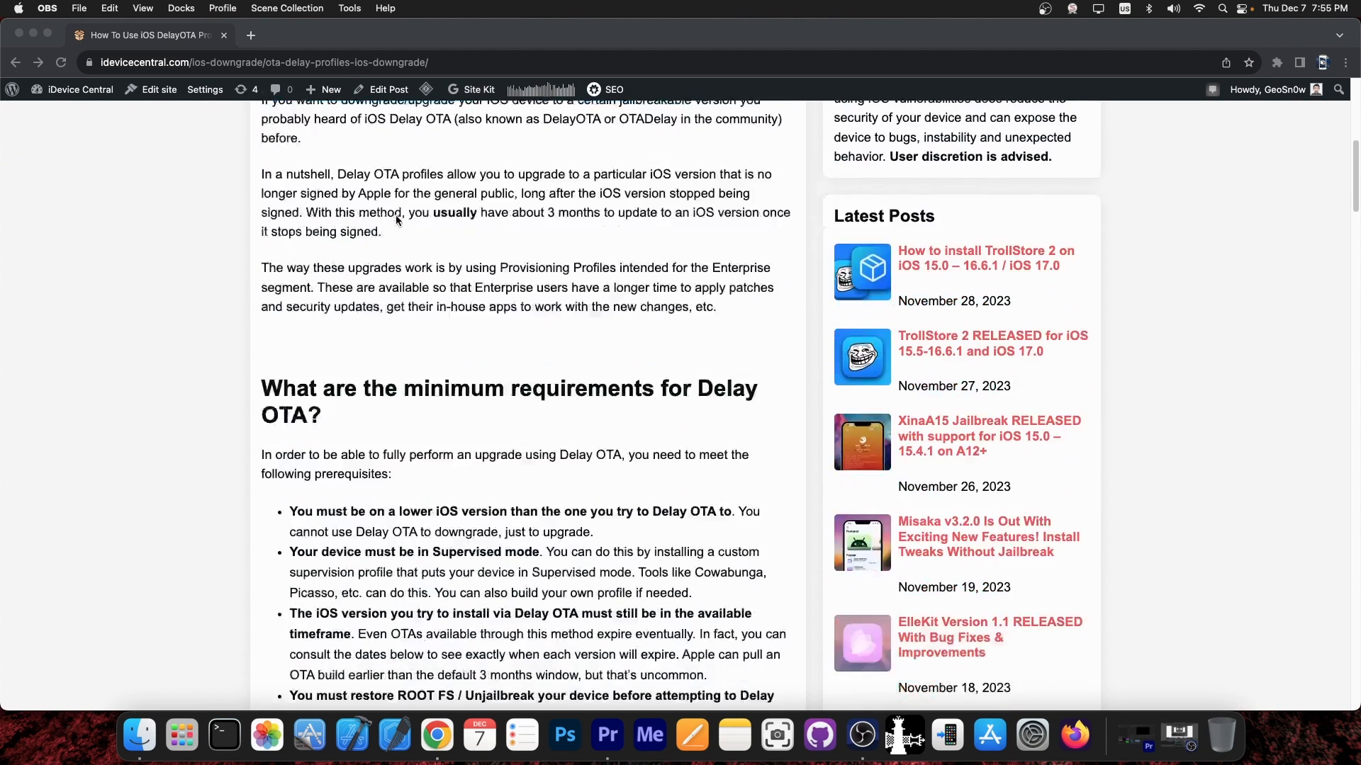
scroll(down, 3)
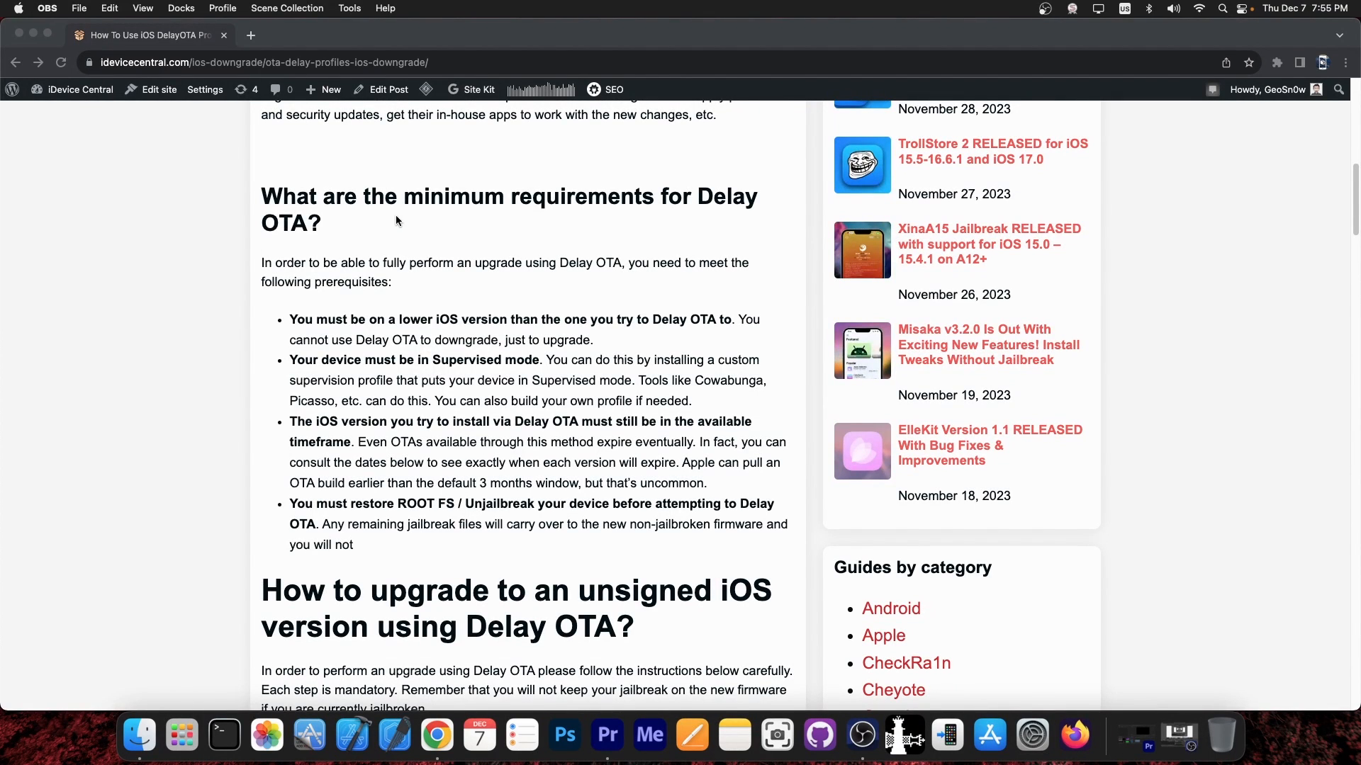
scroll(down, 3)
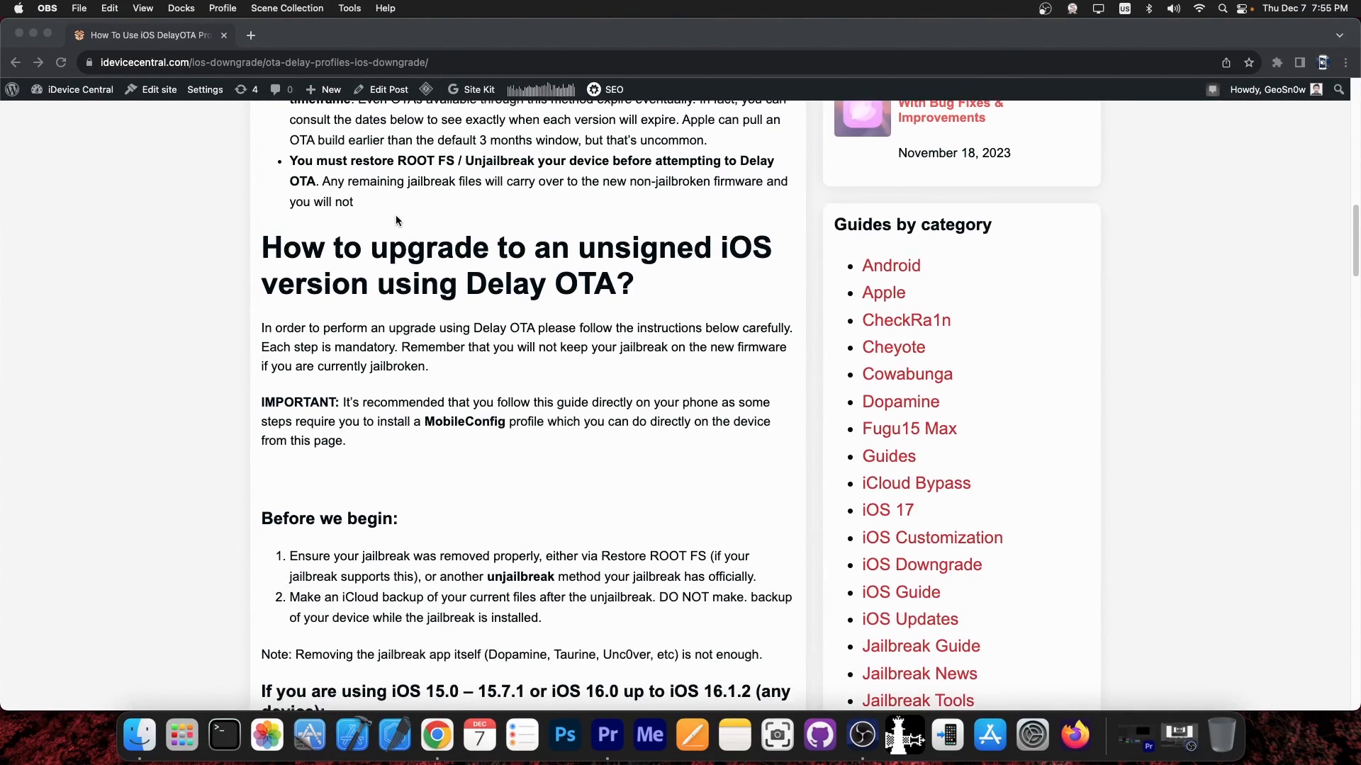
scroll(down, 3)
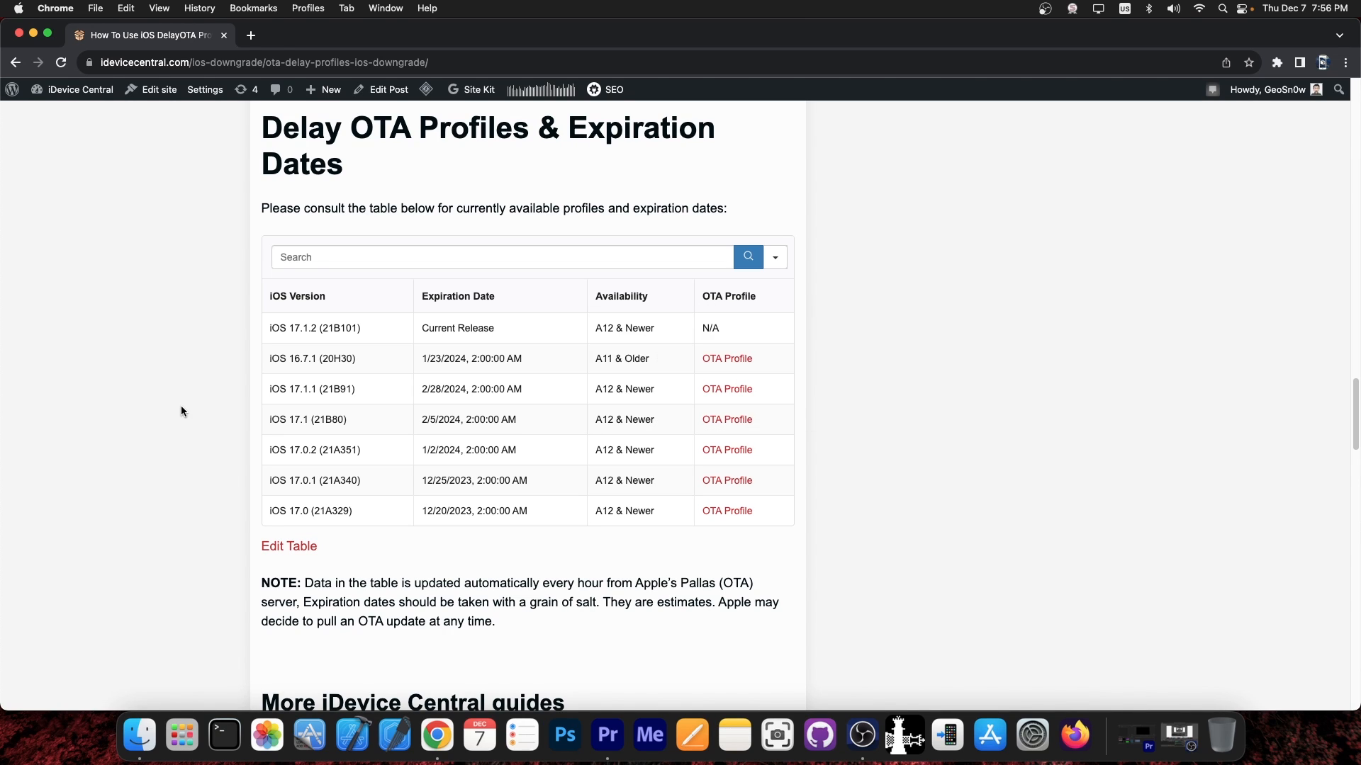
Scroll back up to the DelayOTA guide's headline and DelayOTA image, clicking twice on the page
scroll(up, 3)
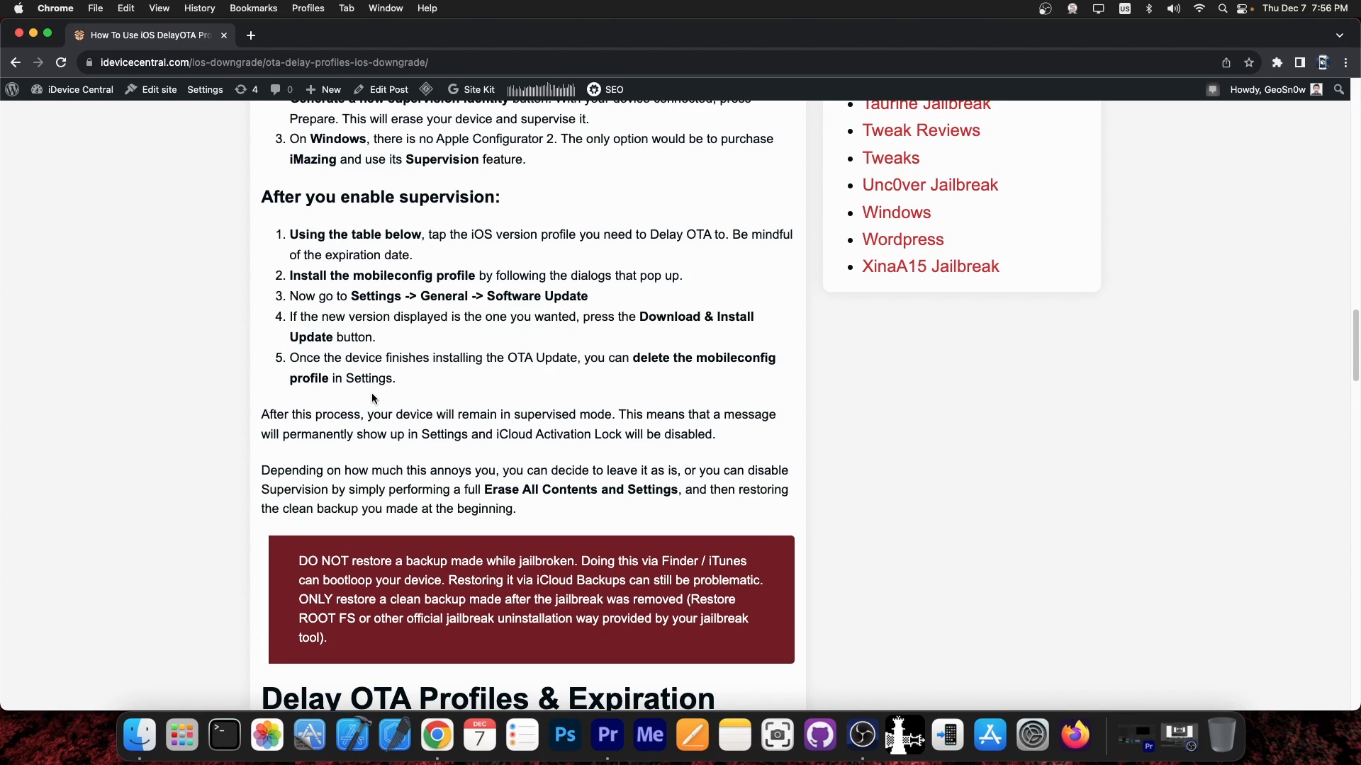
scroll(down, 3)
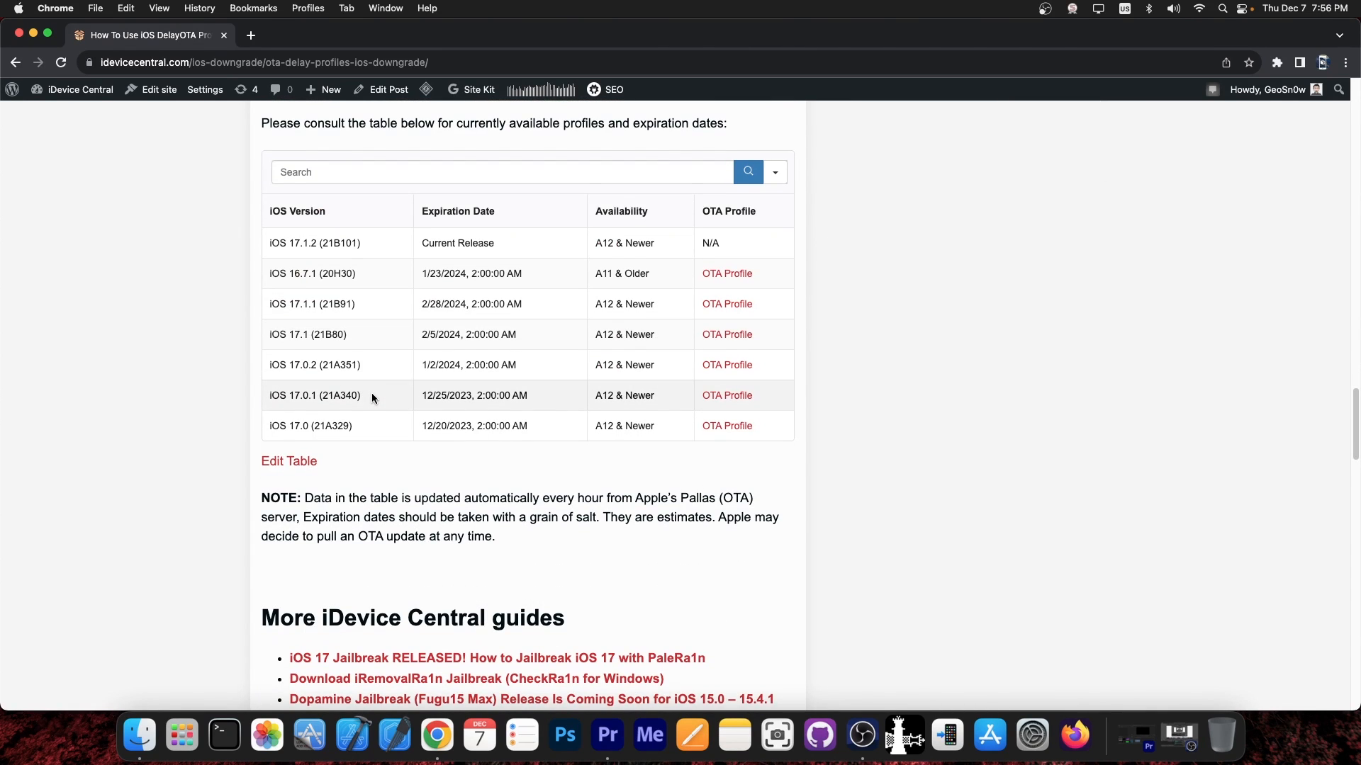
scroll(up, 3)
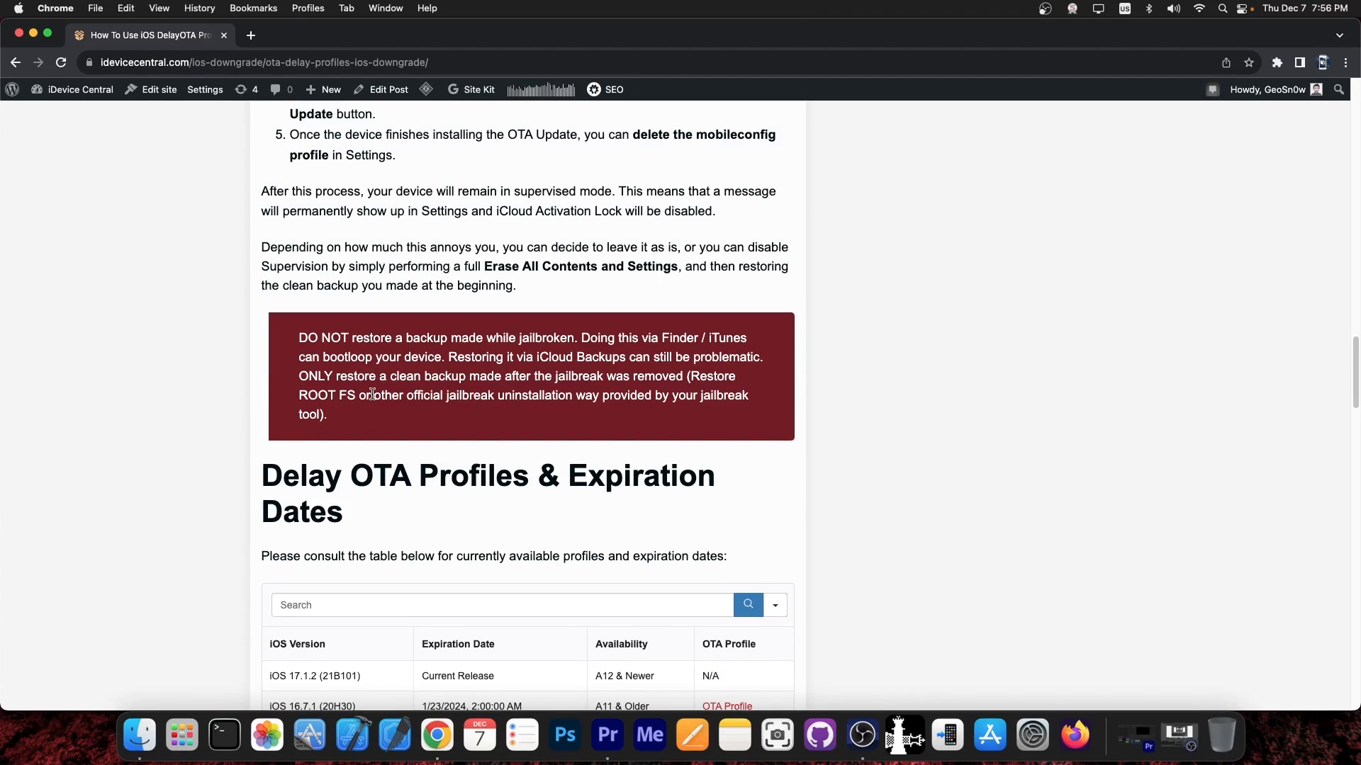
scroll(up, 3)
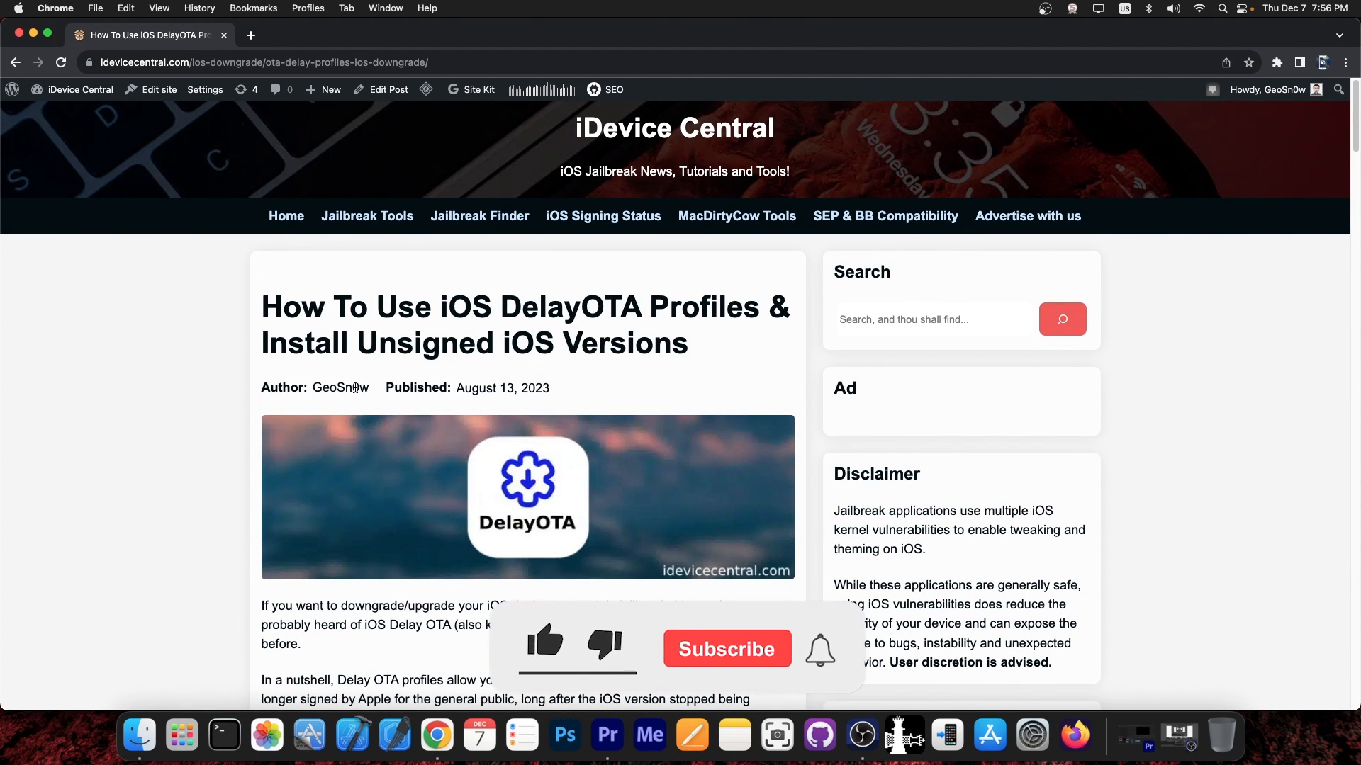
click(545, 642)
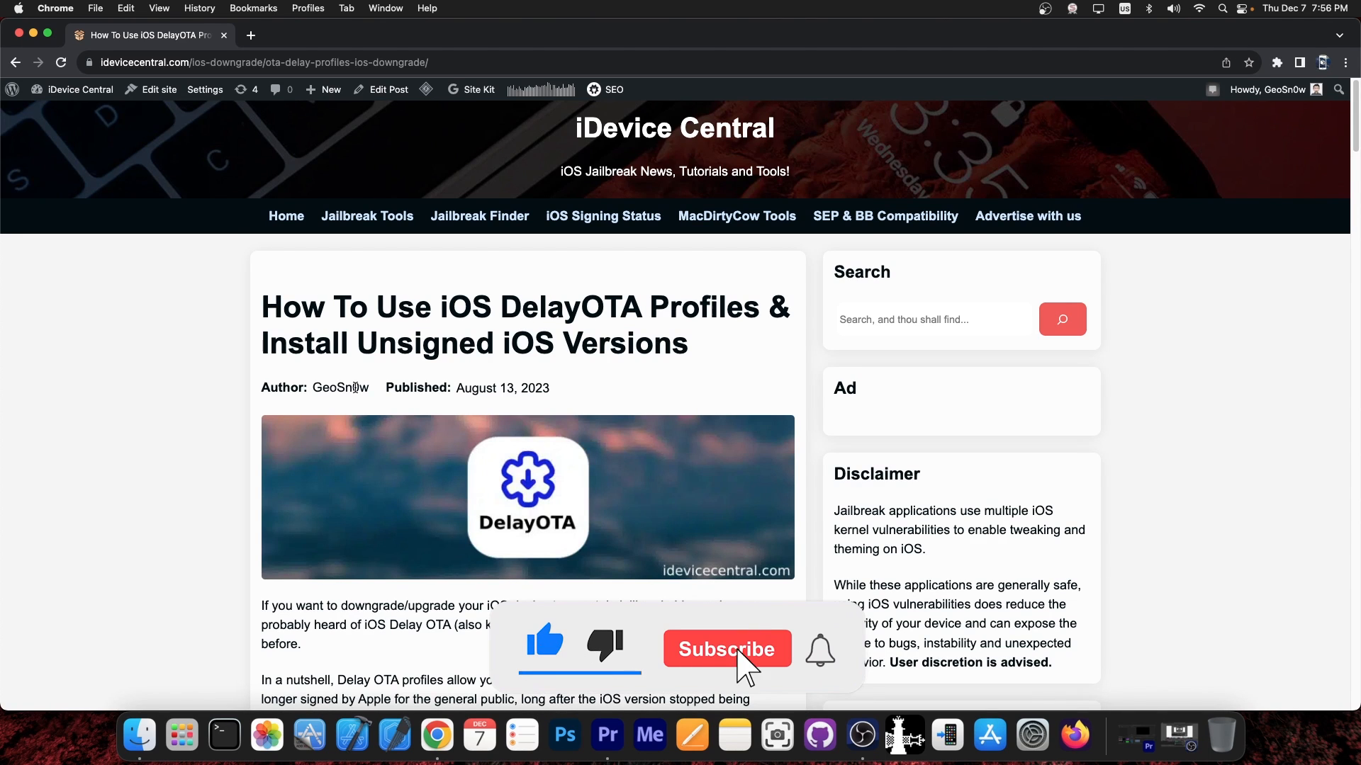
click(727, 649)
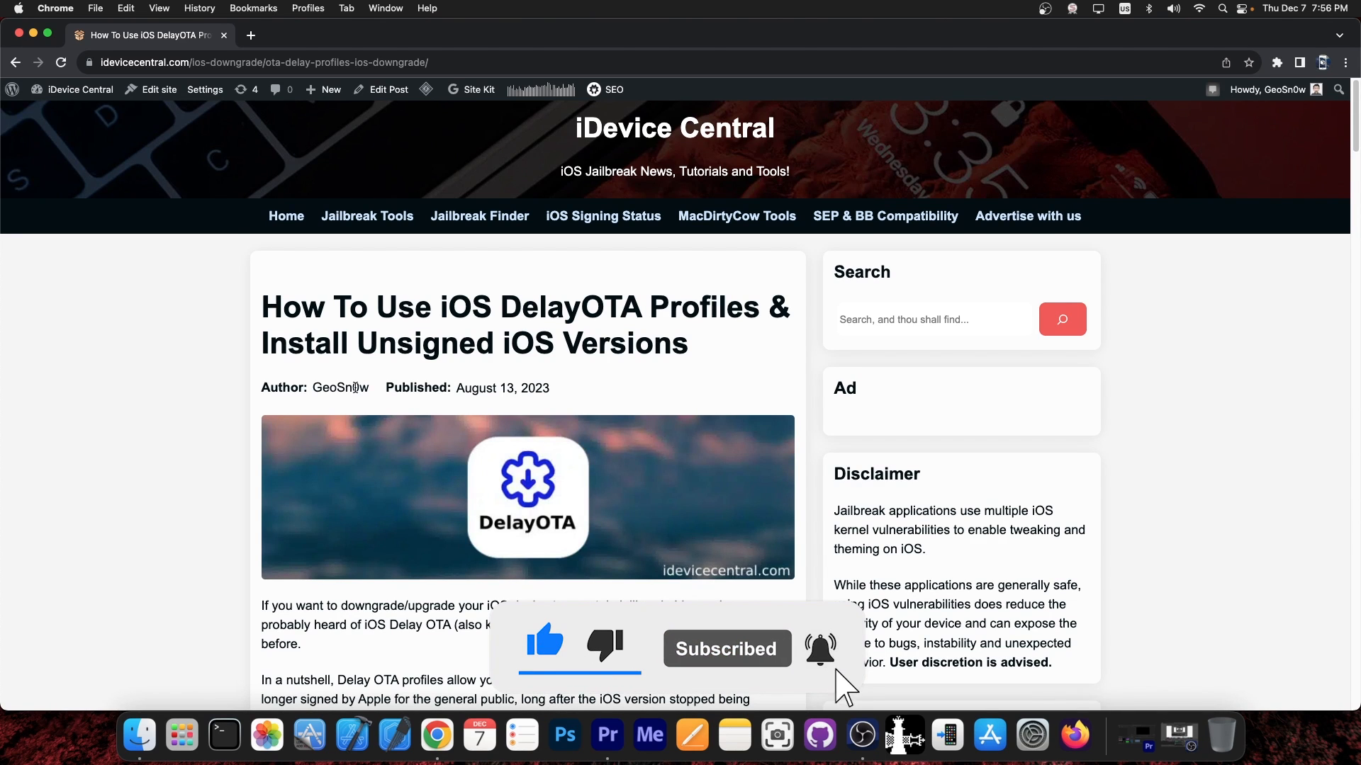